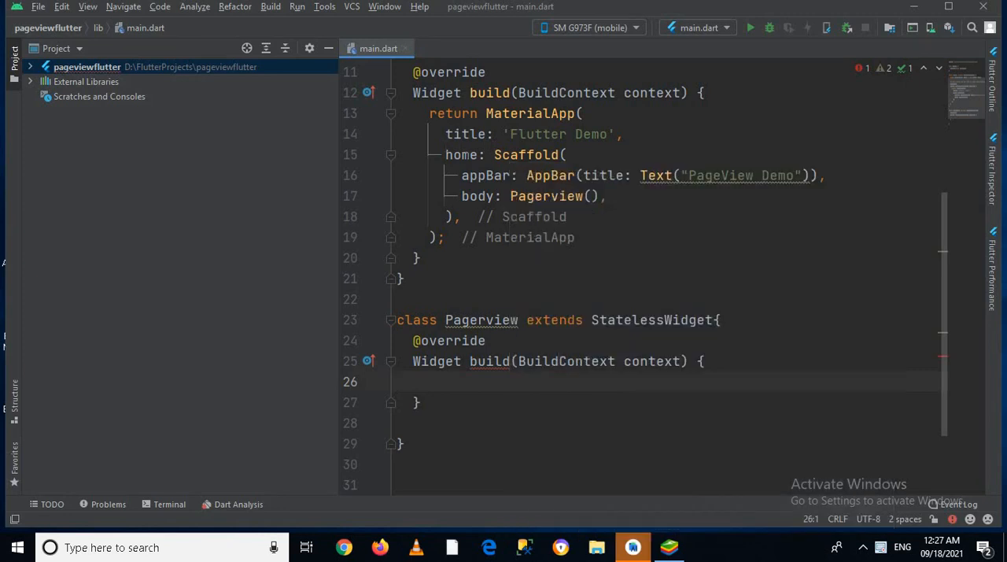
Write return PageView( ); as the body of the Pagerview build method.
{"action": "scroll", "scroll_direction": "up", "scroll_amount": 3}
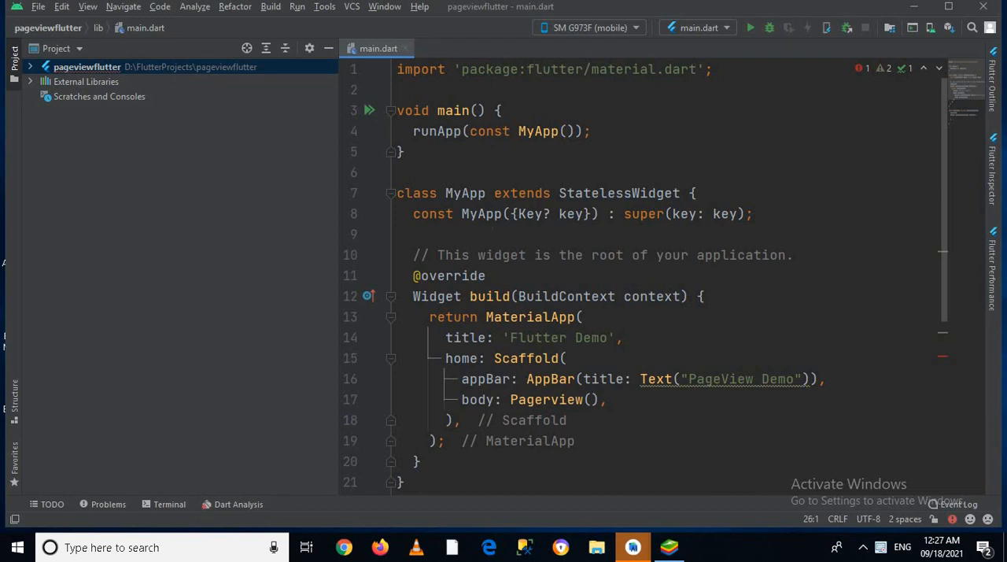
{"action": "scroll", "scroll_direction": "down", "scroll_amount": 3}
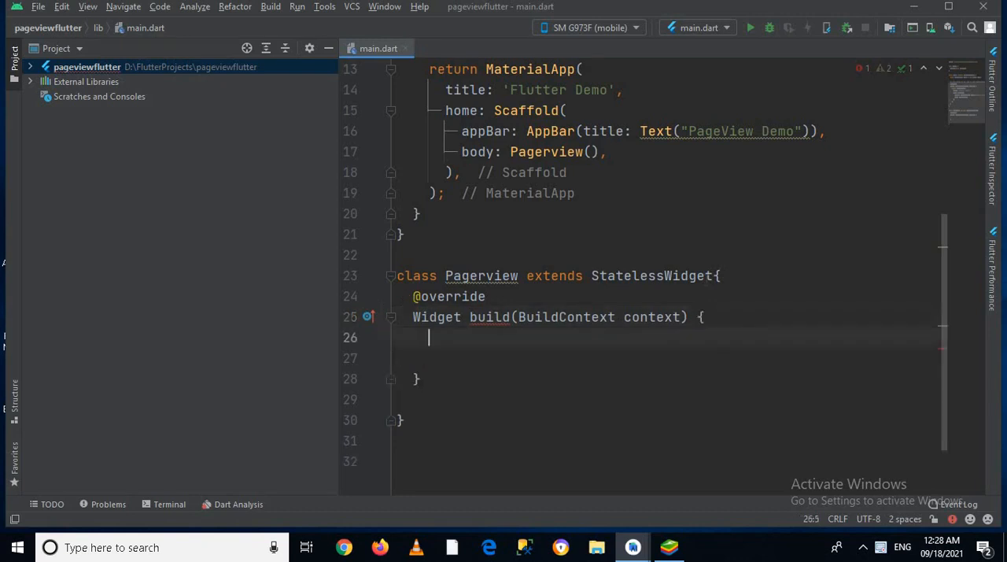
{"action": "type", "text": "re"}
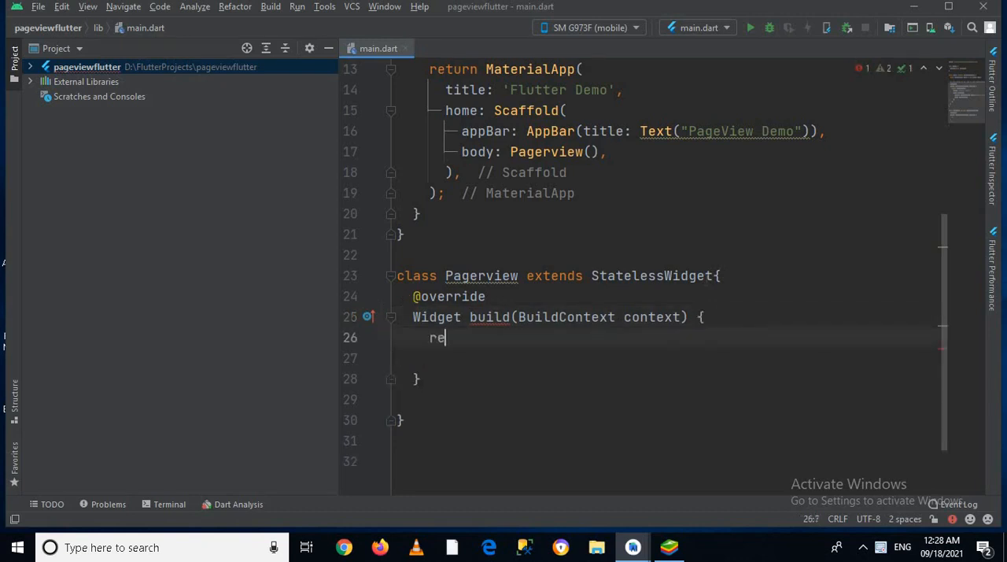
{"action": "type", "text": "turn"}
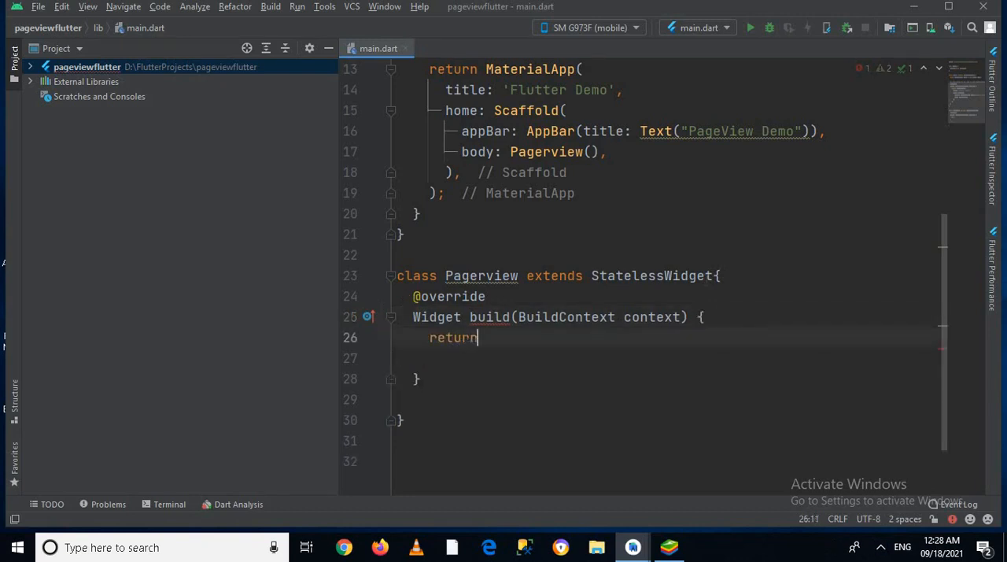
{"action": "type", "text": "Page"}
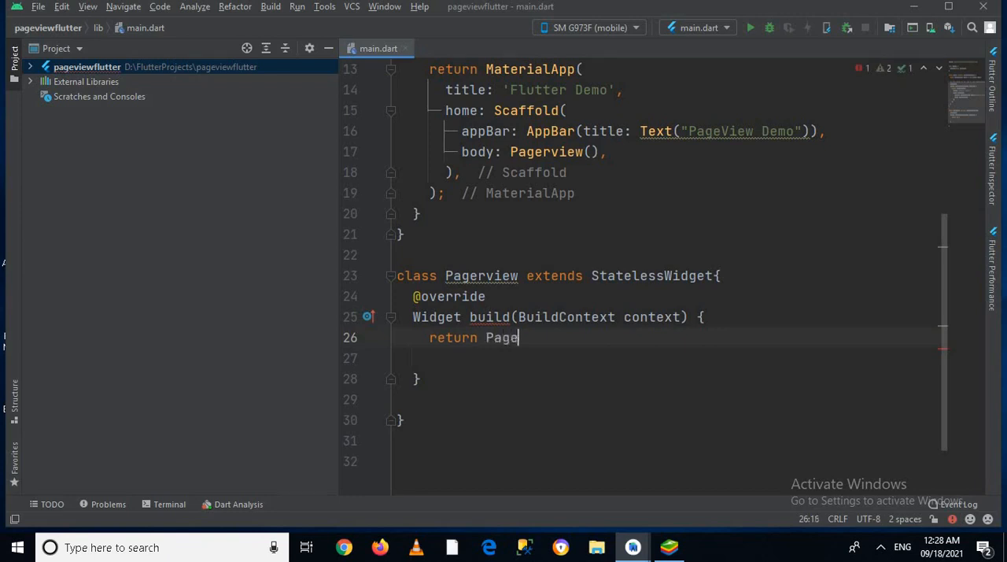
{"action": "type", "text": "View"}
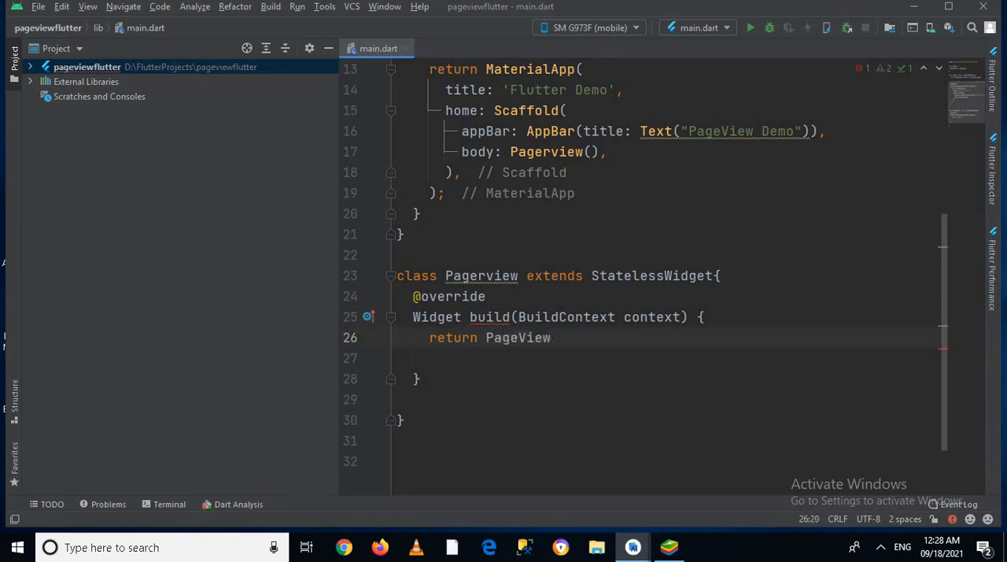
{"action": "type", "text": "("}
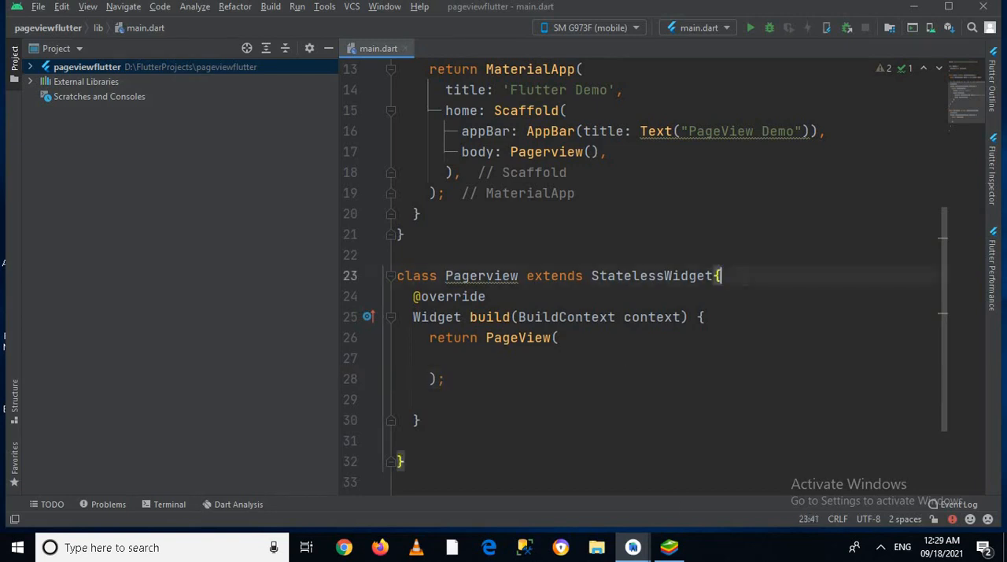
Declare a PageController pageController field initialised with PageController().
{"action": "type", "text": "PageCon"}
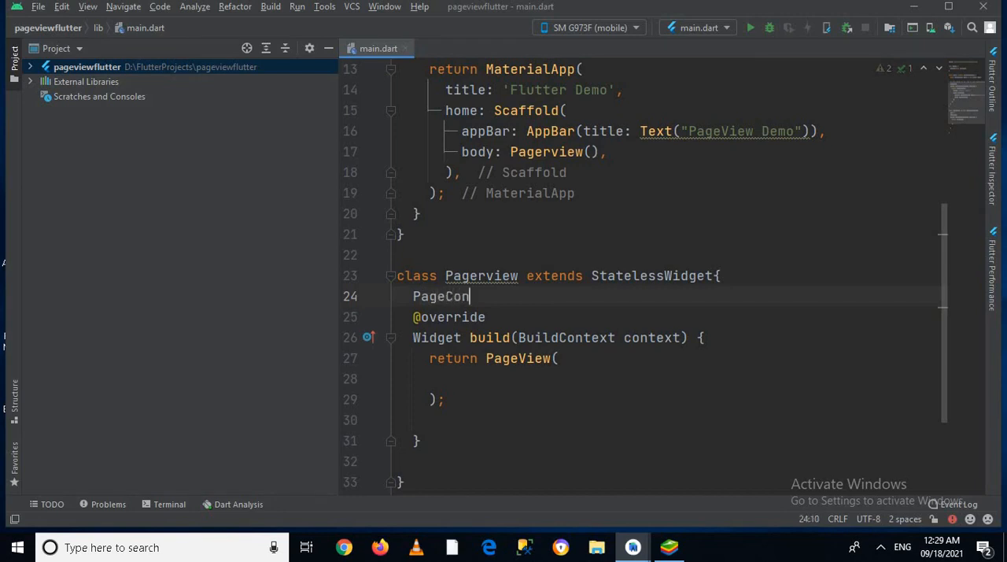
{"action": "type", "text": "troller"}
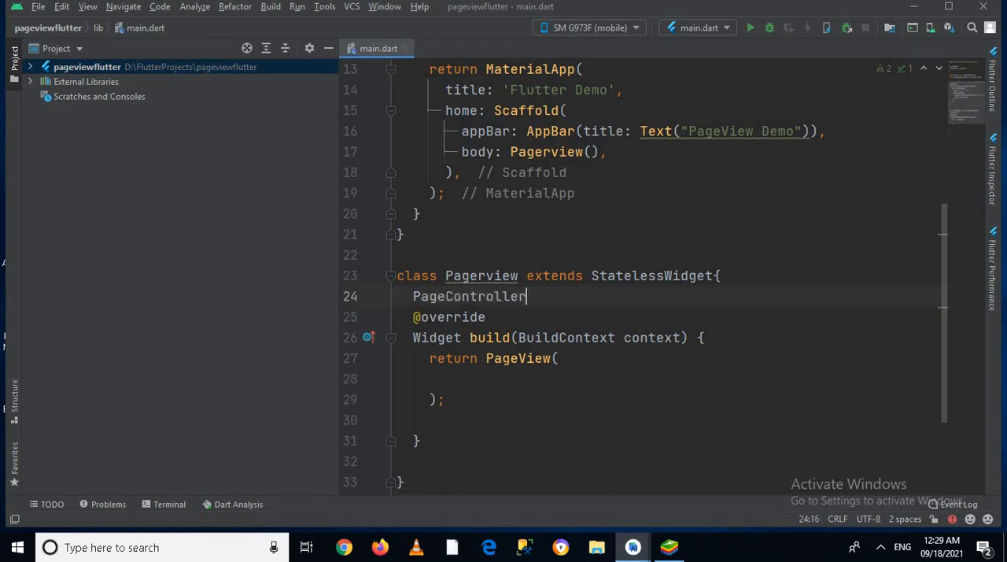
{"action": "type", "text": "page"}
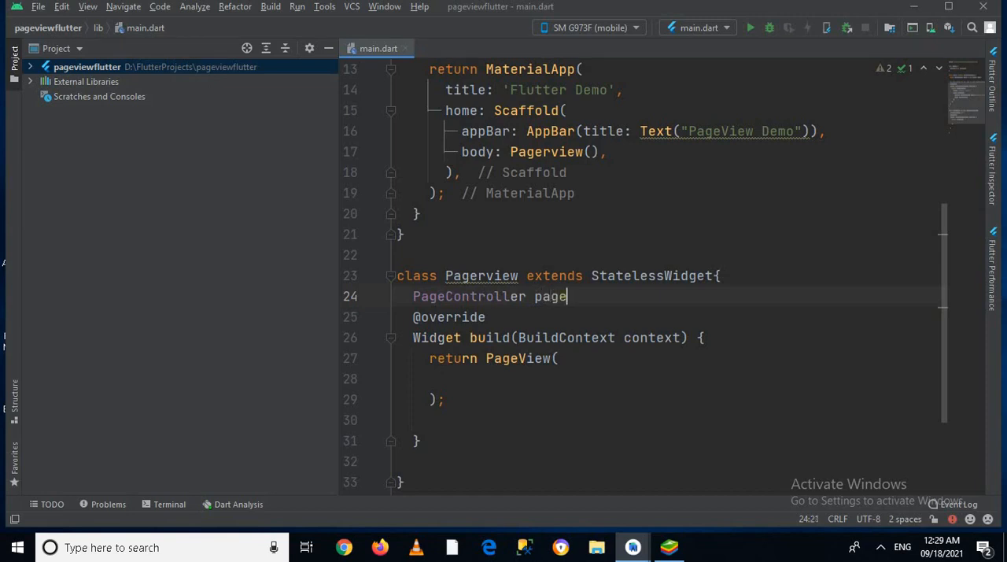
{"action": "type", "text": "Cont"}
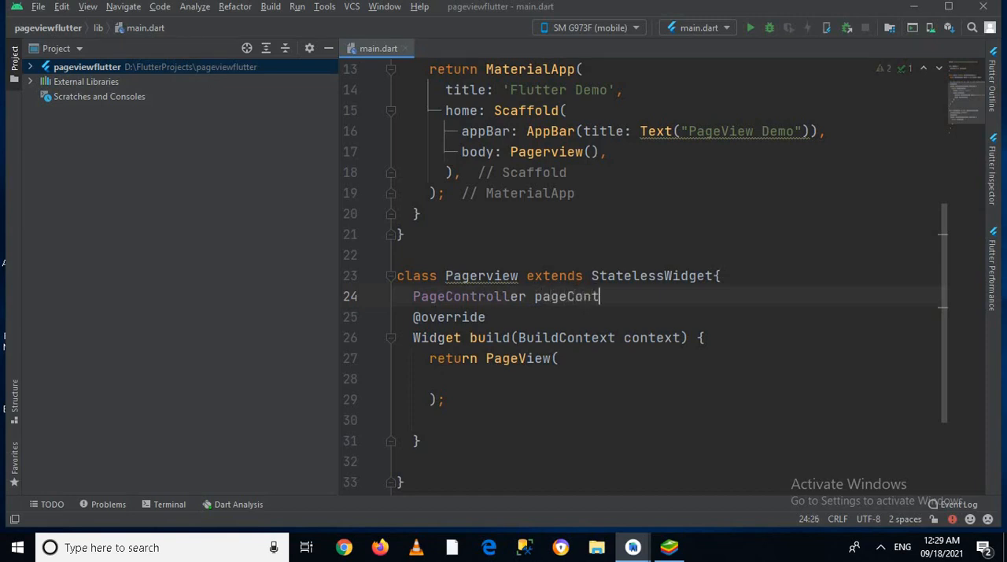
{"action": "type", "text": "roller"}
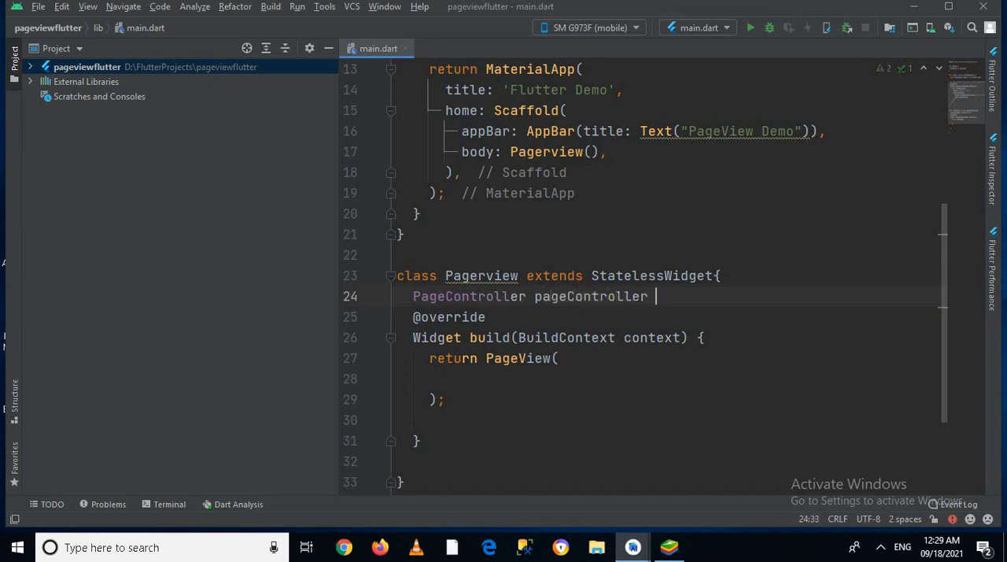
{"action": "type", "text": "="}
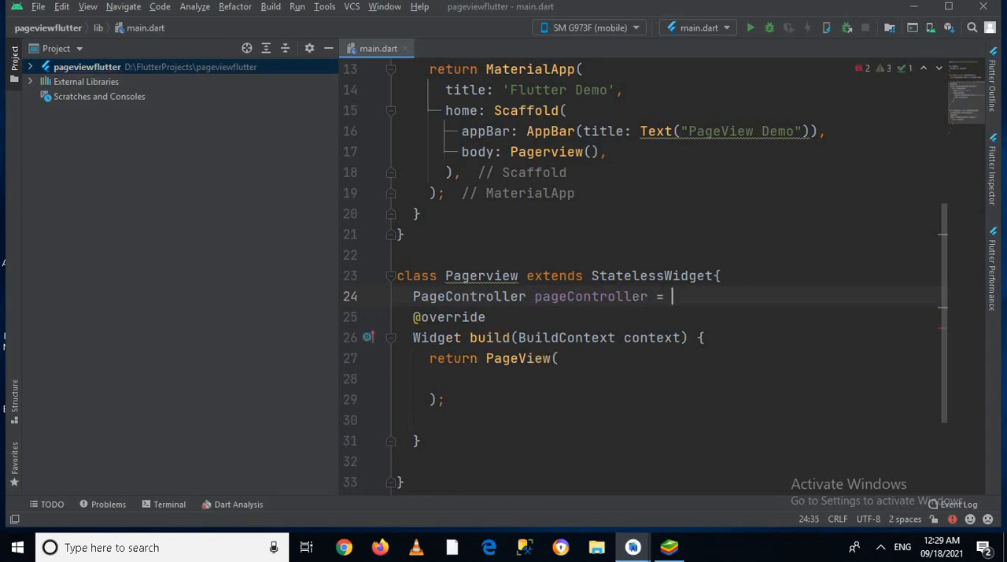
{"action": "type", "text": "Pa"}
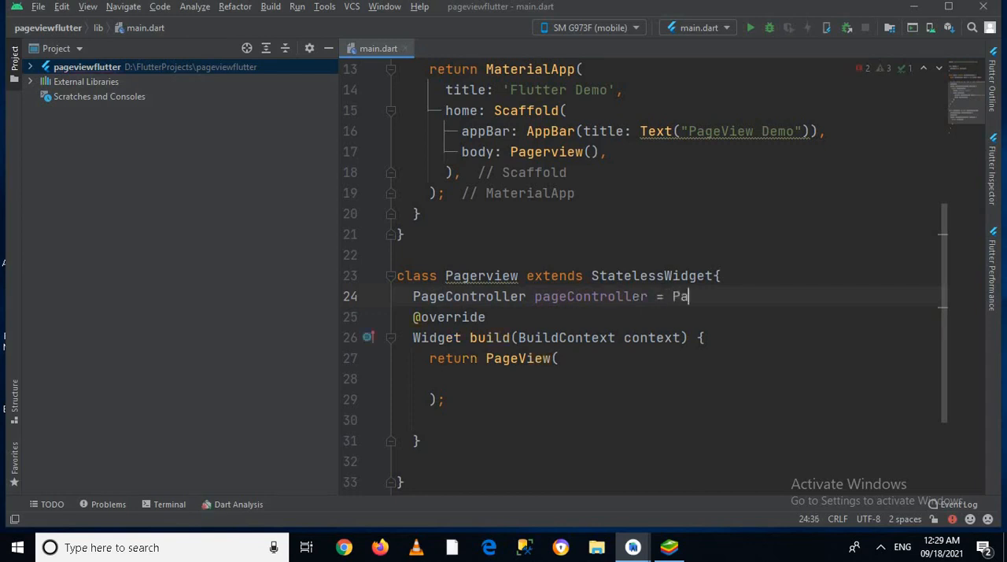
{"action": "type", "text": "ge"}
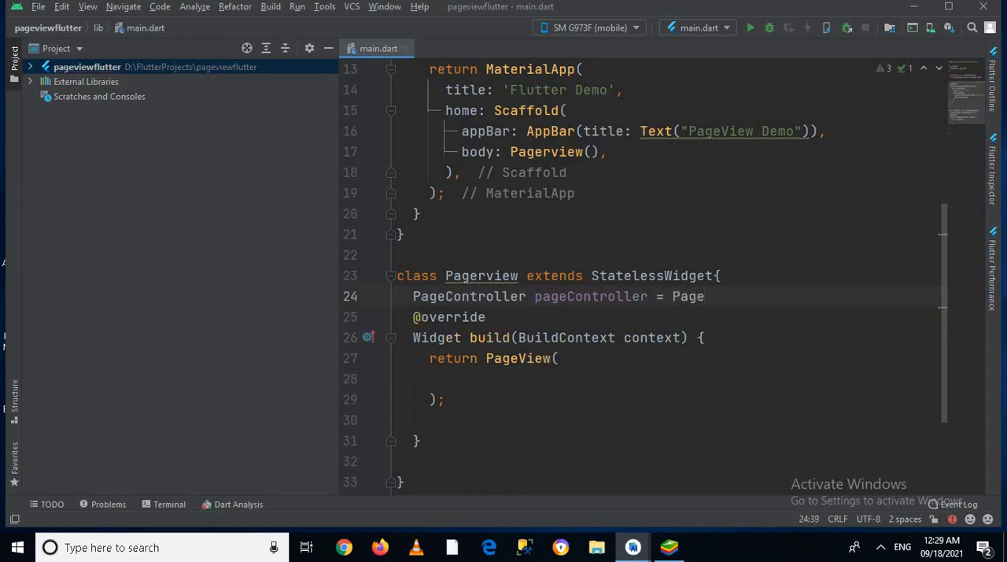
{"action": "type", "text": "Co"}
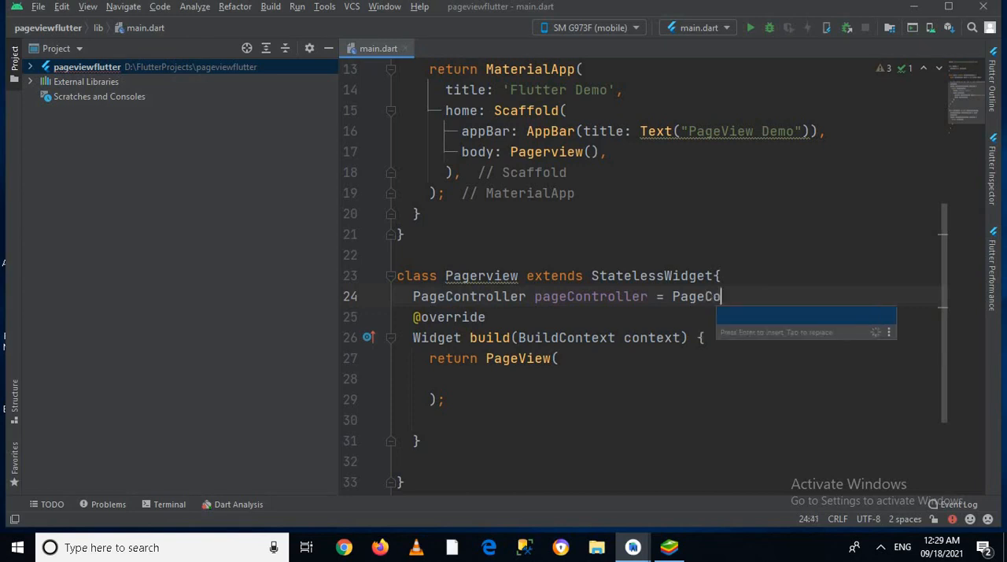
{"action": "type", "text": "tr"}
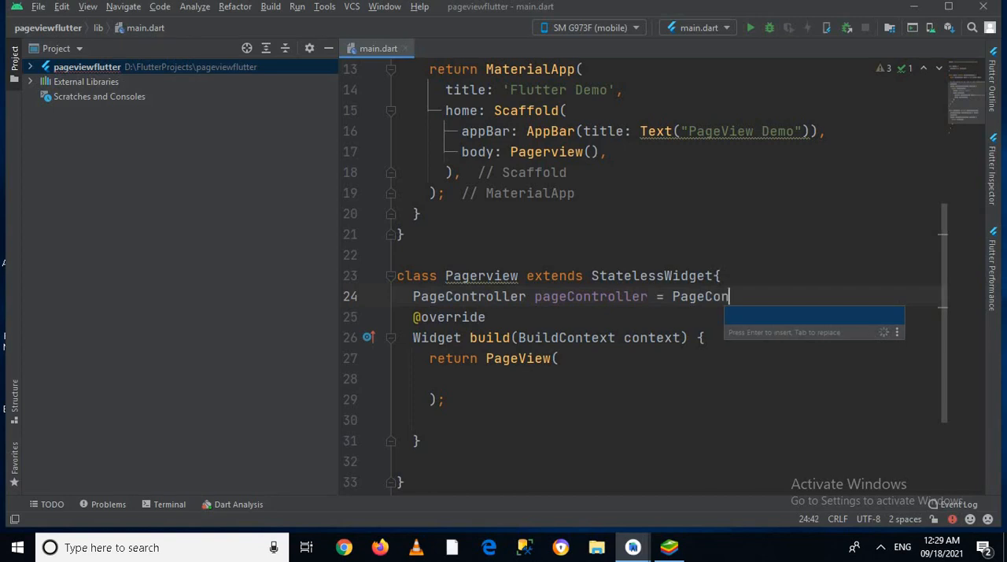
{"action": "type", "text": "troller"}
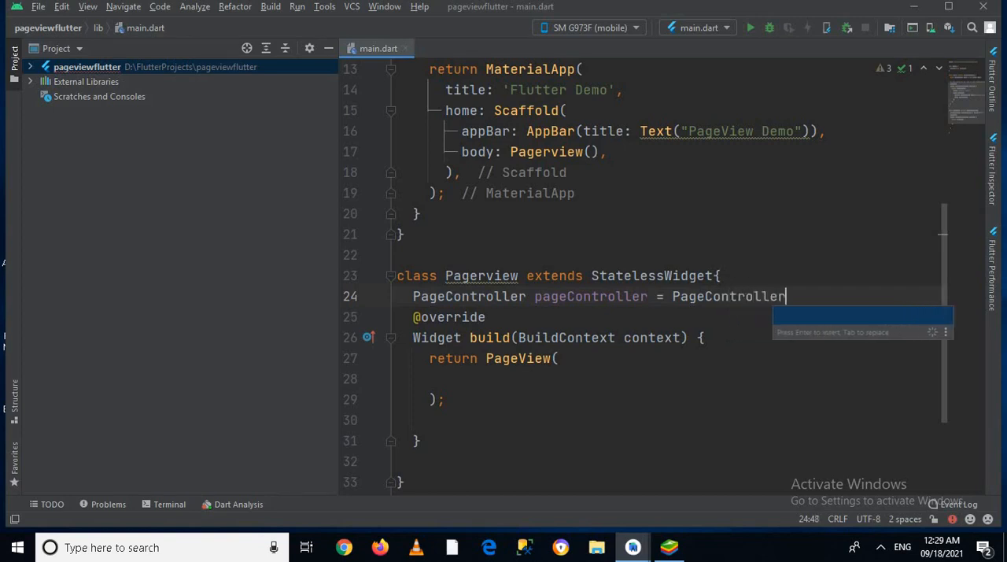
{"action": "type", "text": "()"}
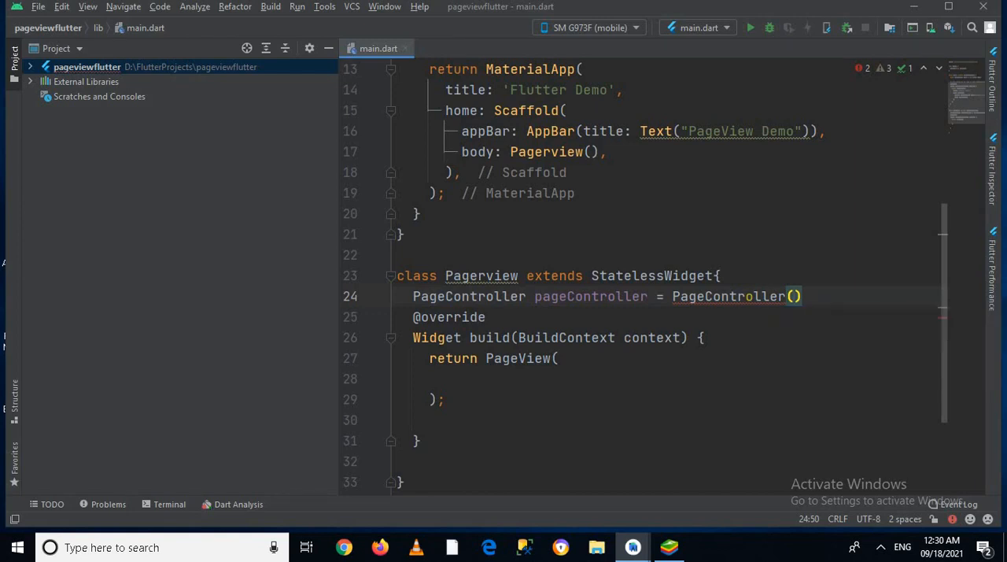
Give the controller initialPage: 0 and place the cursor inside the PageView call.
{"action": "type", "text": "initialPage: 0"}
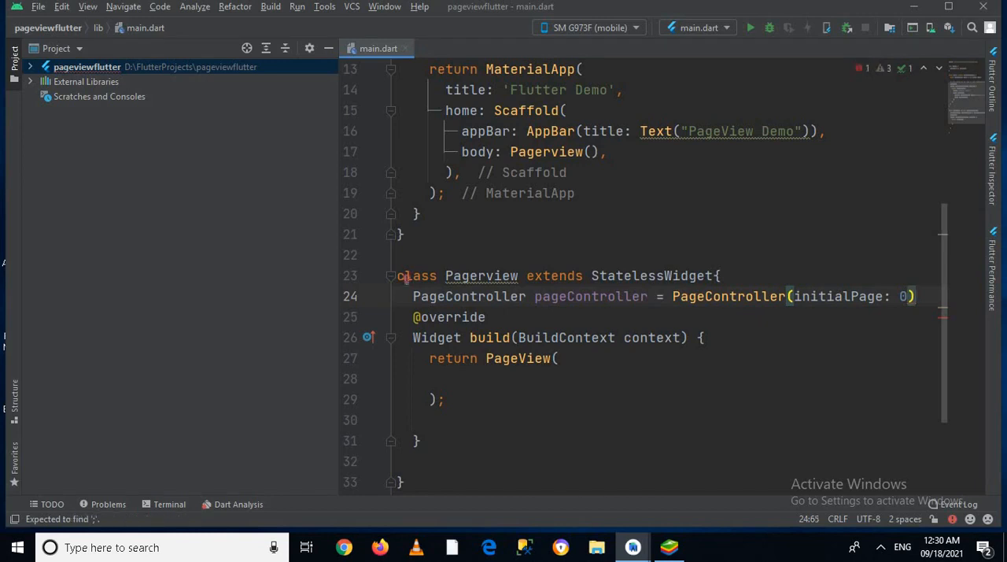
{"action": "type", "text": ";"}
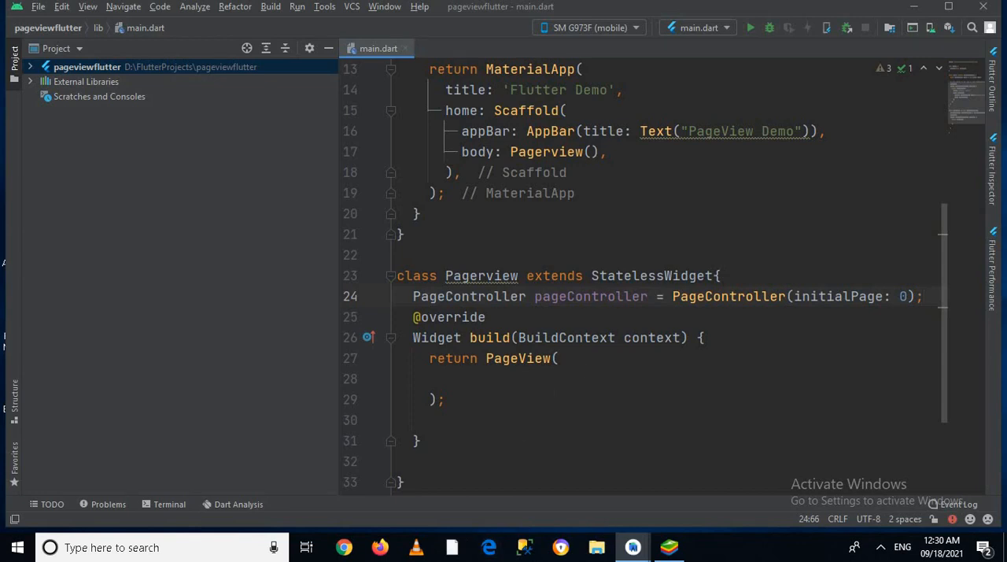
{"action": "left_click", "coordinate": [559, 357]}
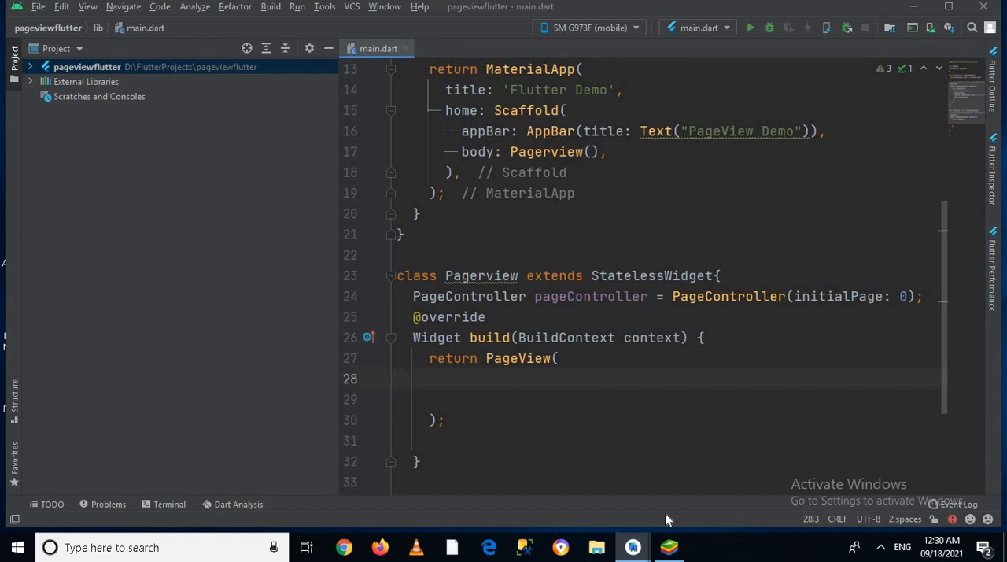
Add scrollDirection: Axis.horizontal to the PageView.
{"action": "type", "text": "sc"}
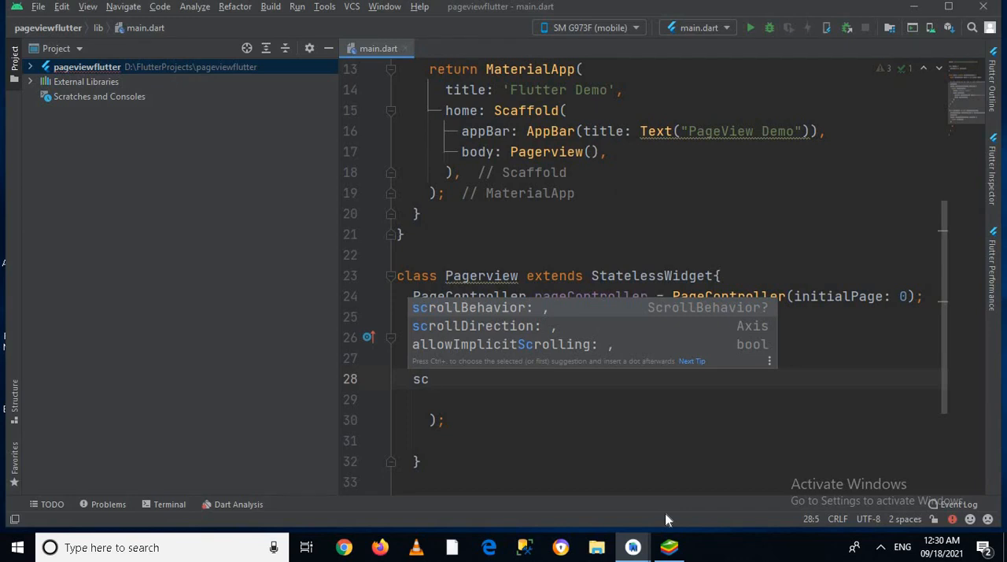
{"action": "left_click", "coordinate": [472, 325]}
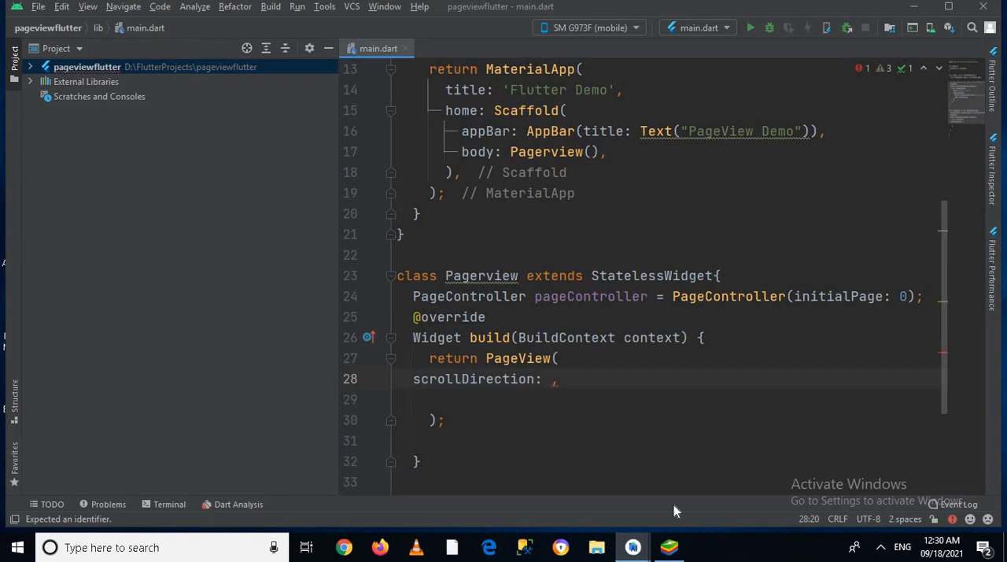
{"action": "type", "text": "Axi"}
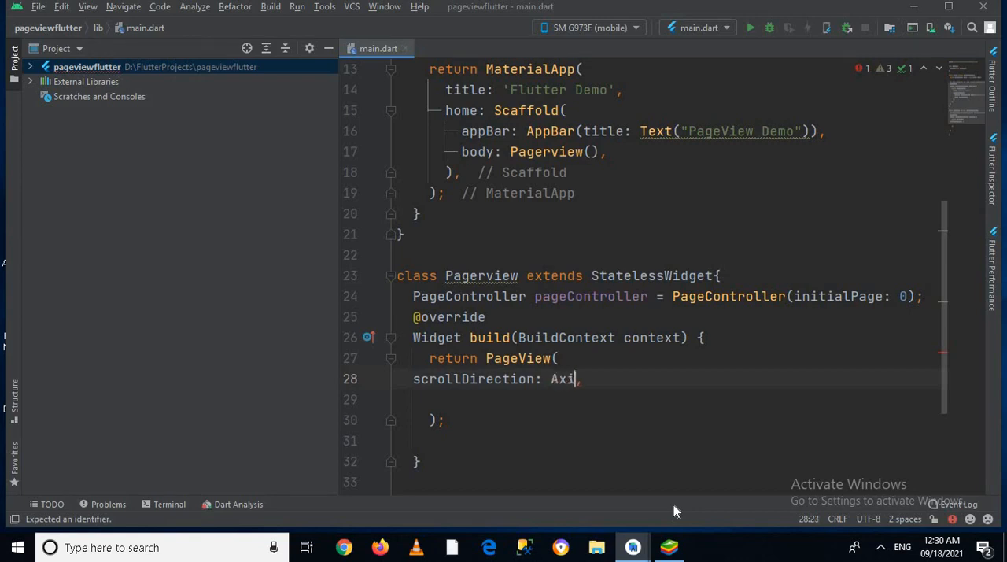
{"action": "type", "text": "s."}
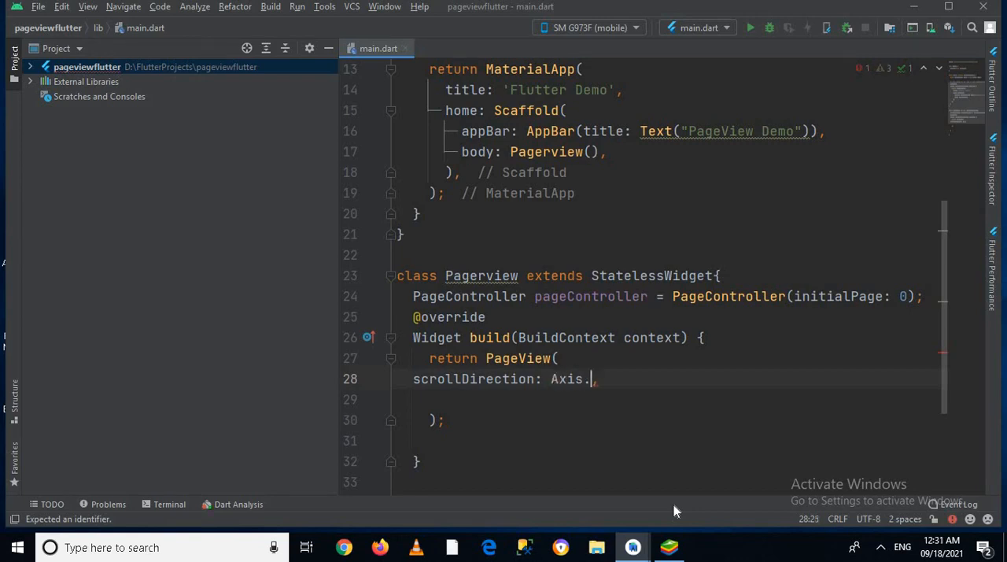
{"action": "type", "text": "horizontal"}
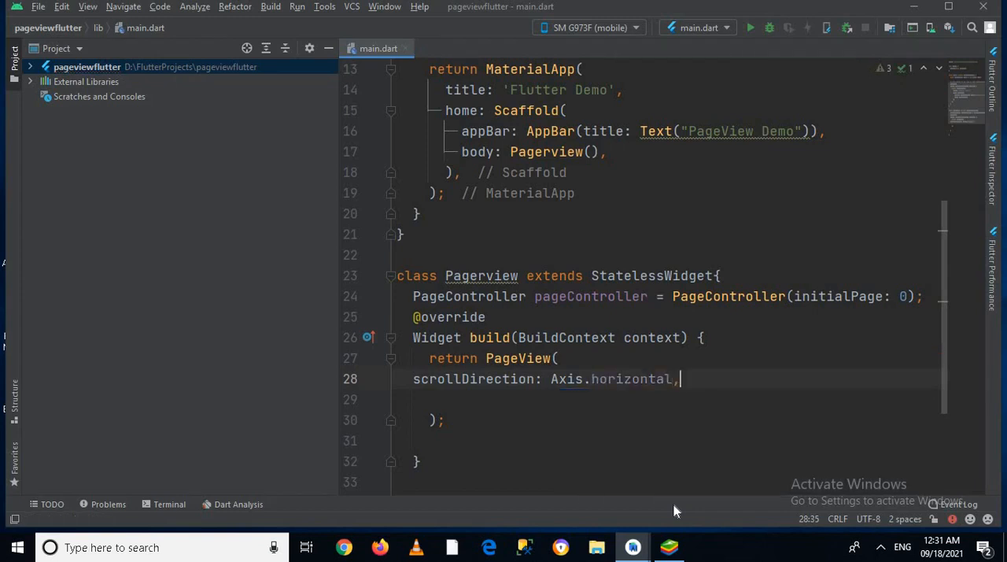
{"action": "key", "text": "enter"}
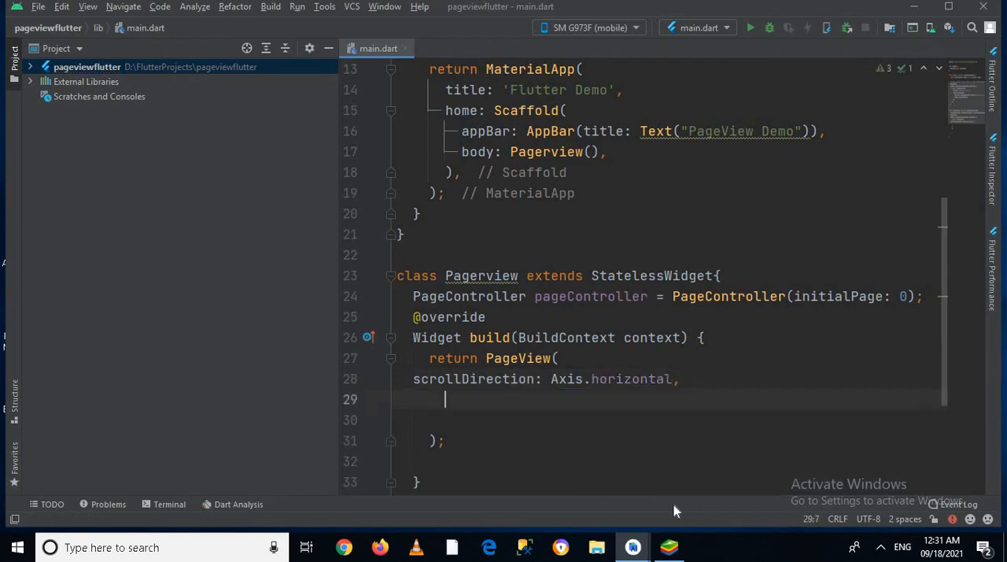
Add controller: pageController to the PageView.
{"action": "type", "text": "controller: ,"}
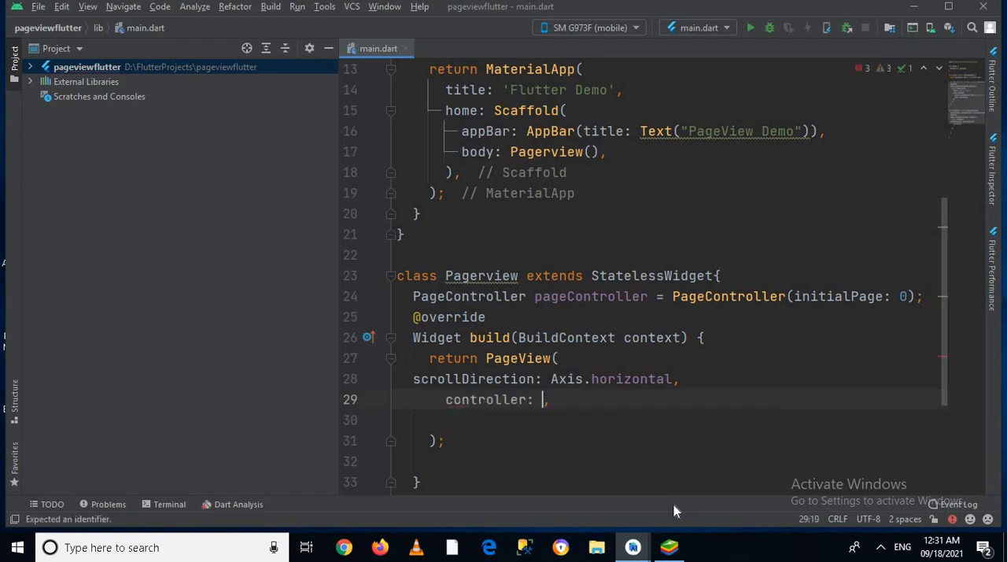
{"action": "type", "text": "page"}
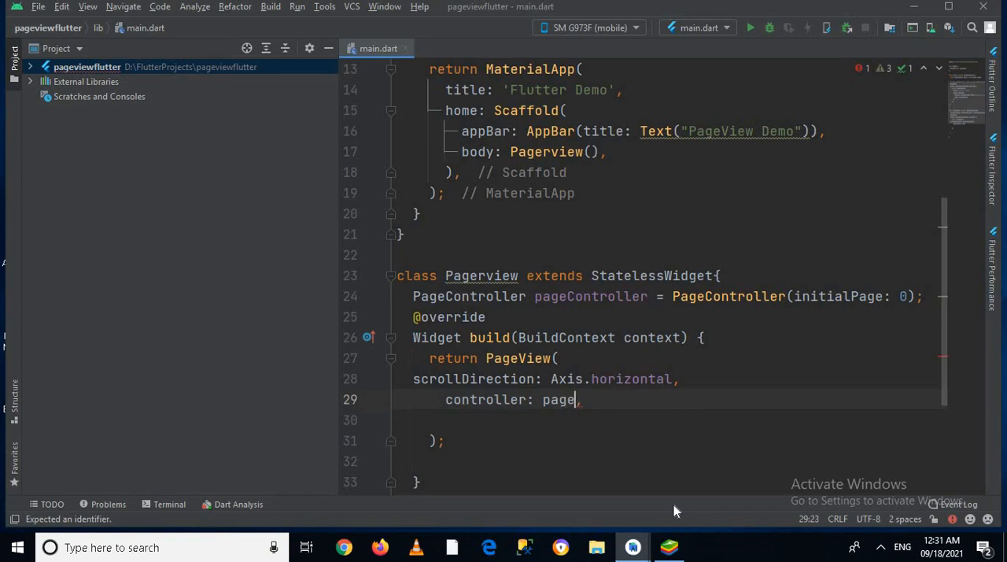
{"action": "type", "text": "Cont"}
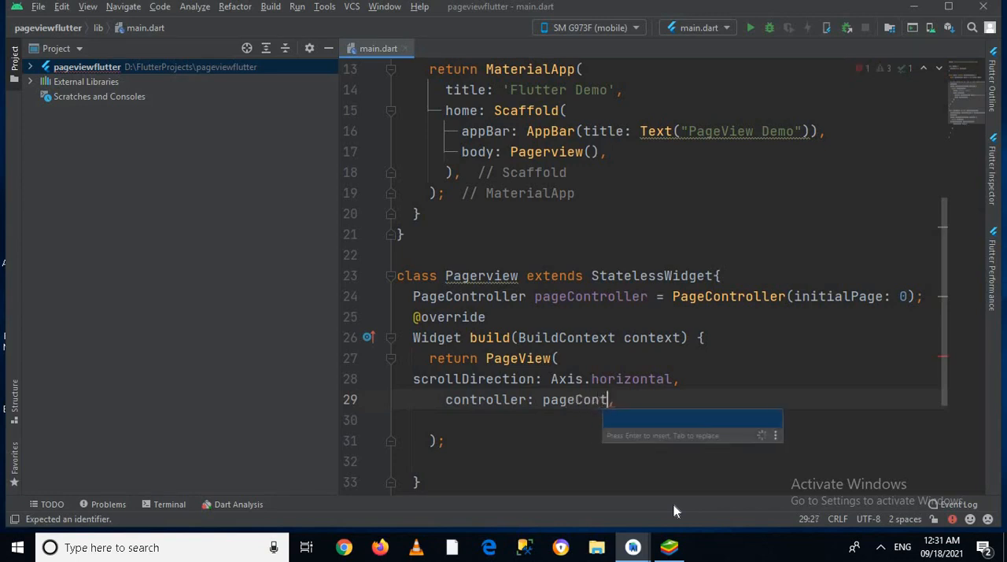
{"action": "type", "text": "roller"}
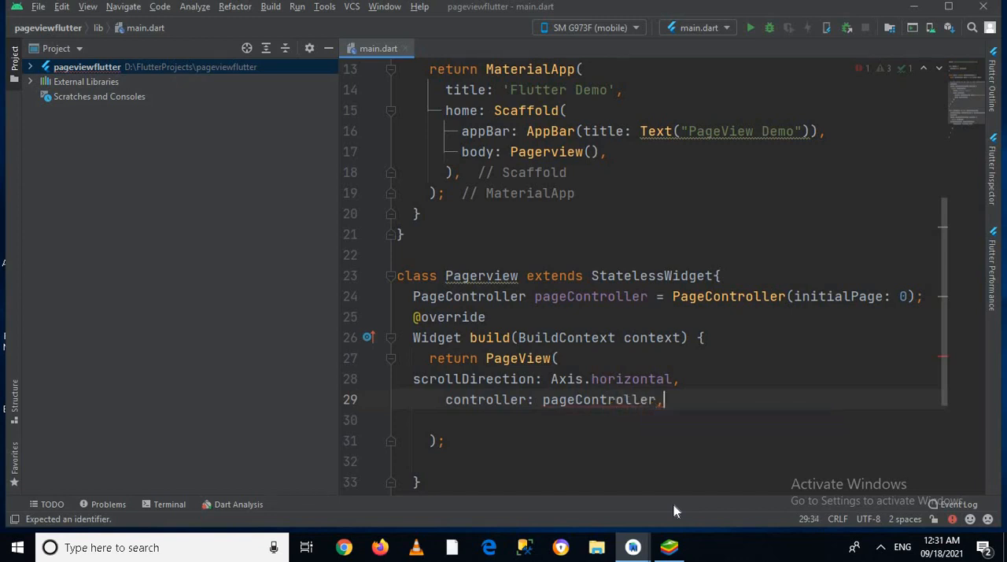
{"action": "key", "text": "enter"}
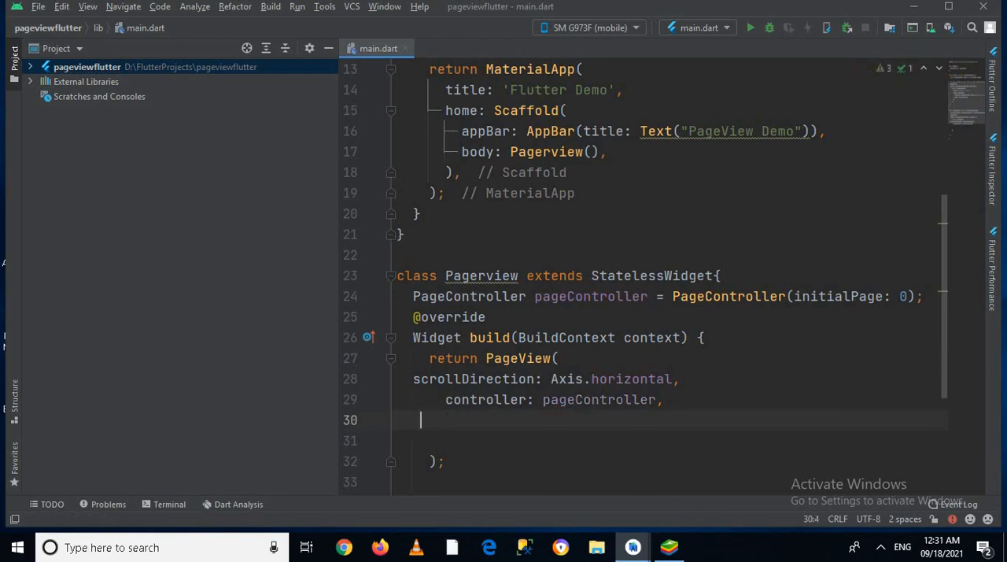
Add an empty children: <Widget>[ ] list to the PageView.
{"action": "type", "text": "children: [],"}
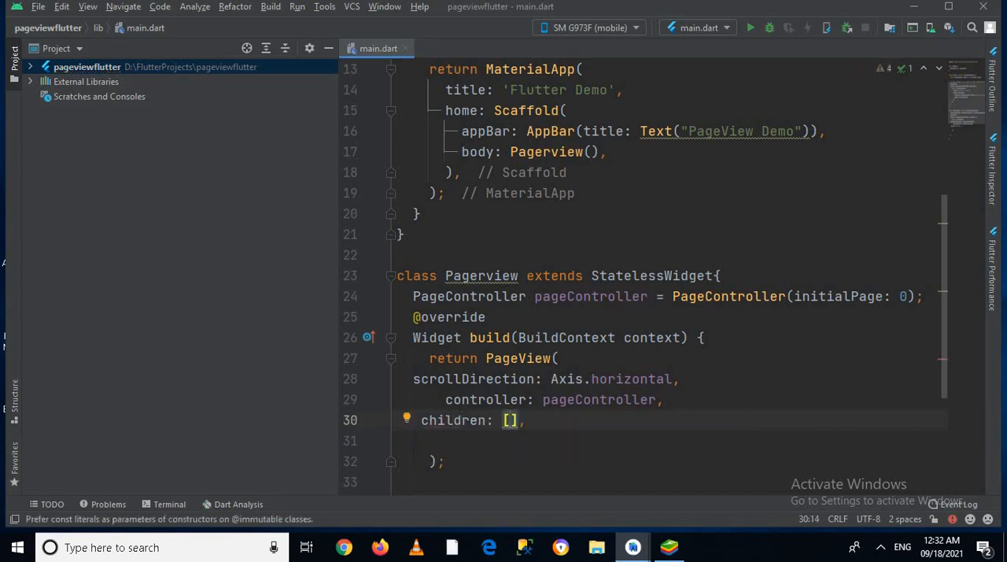
{"action": "type", "text": "<>"}
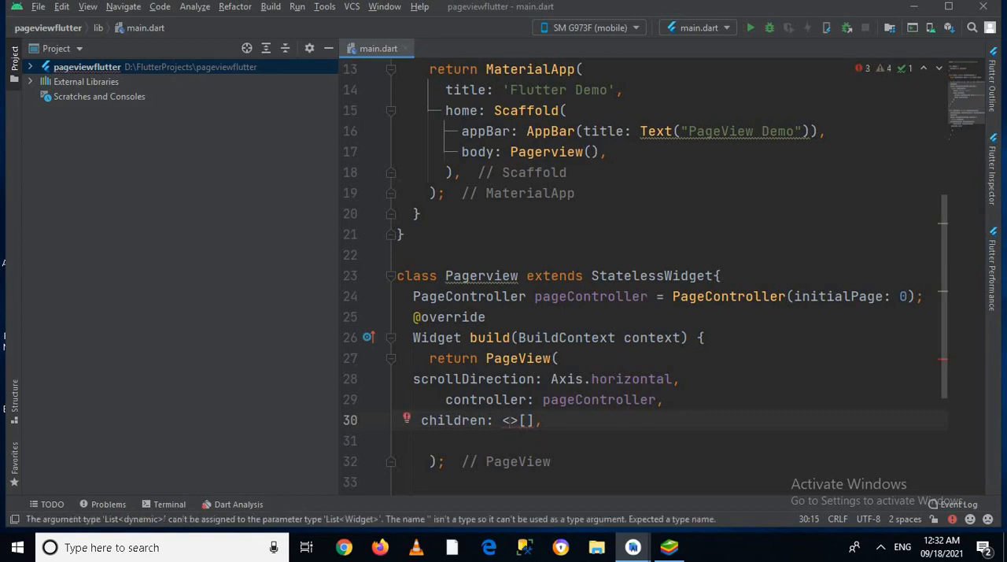
{"action": "type", "text": "Widget"}
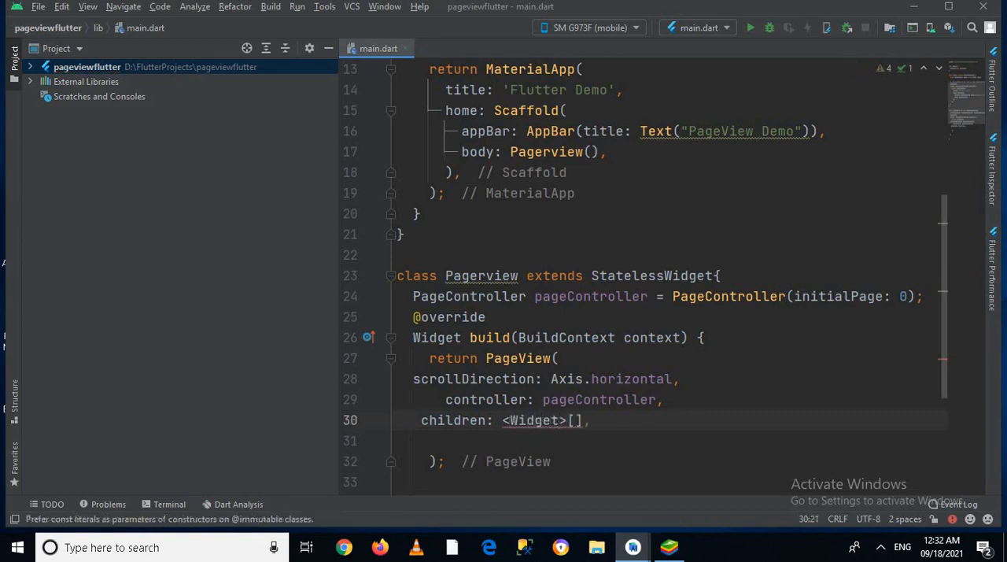
{"action": "key", "text": "Enter"}
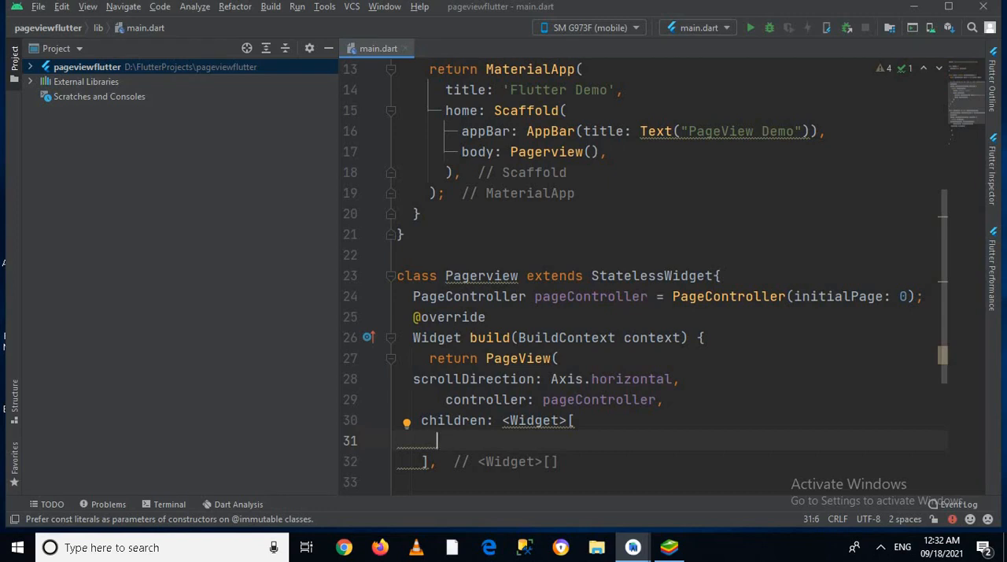
Add a Container whose child is a Center widget inside the children list.
{"action": "type", "text": "c"}
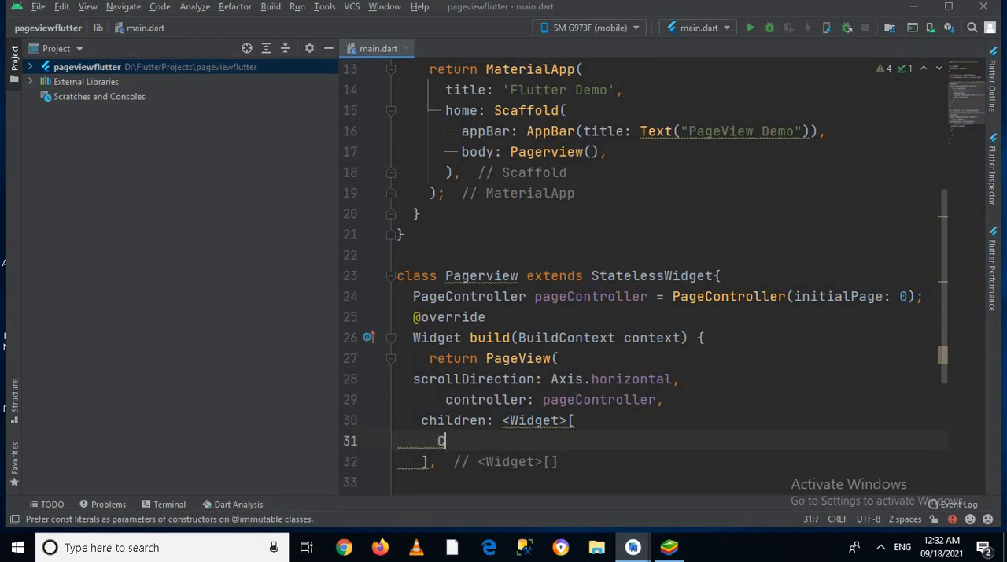
{"action": "type", "text": "onta"}
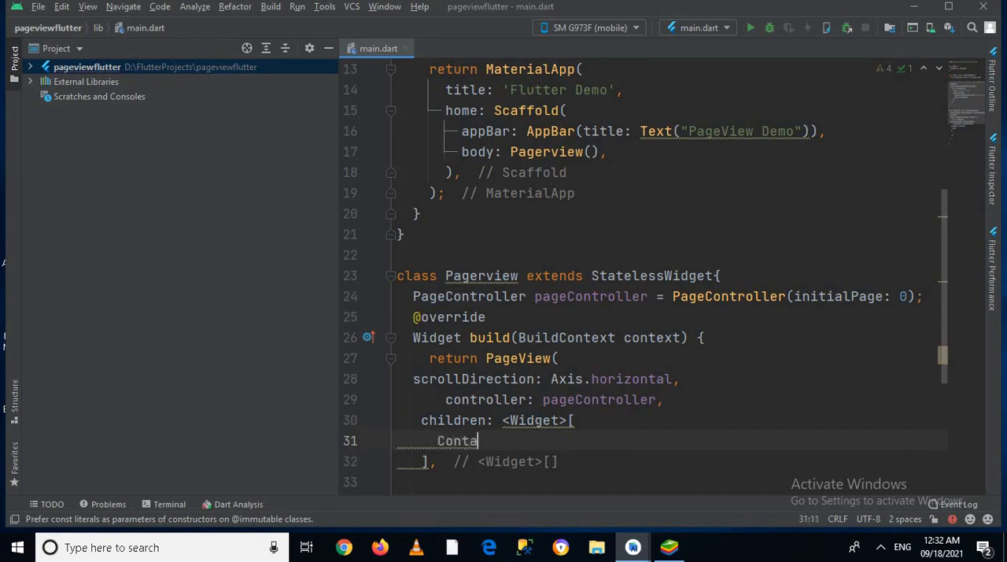
{"action": "type", "text": "iner()"}
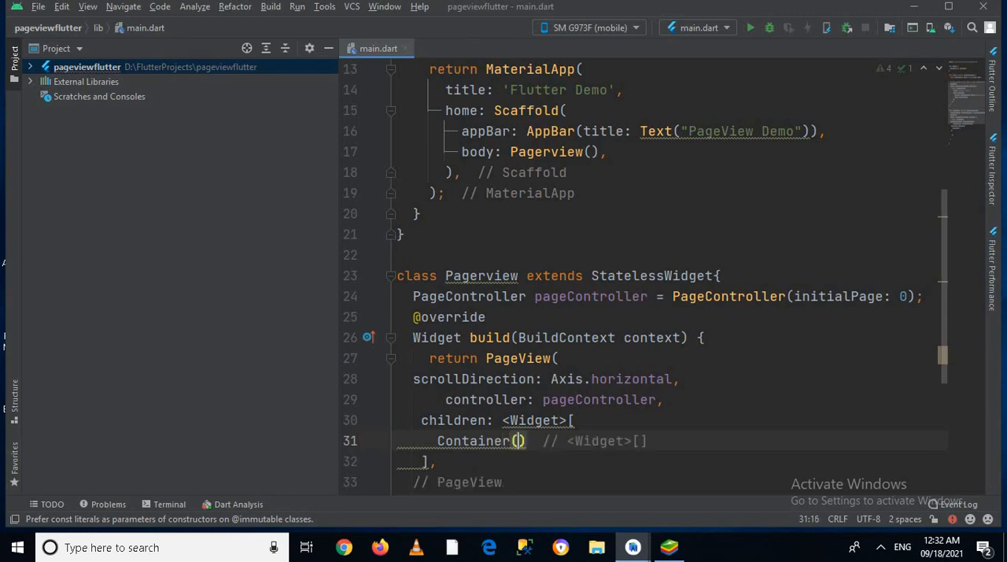
{"action": "key", "text": "Enter"}
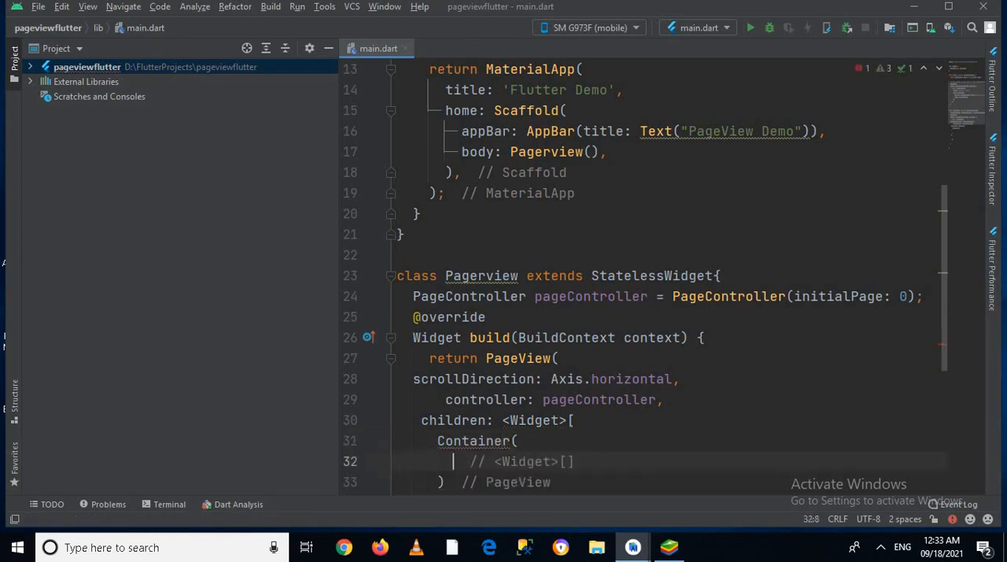
{"action": "type", "text": "chi"}
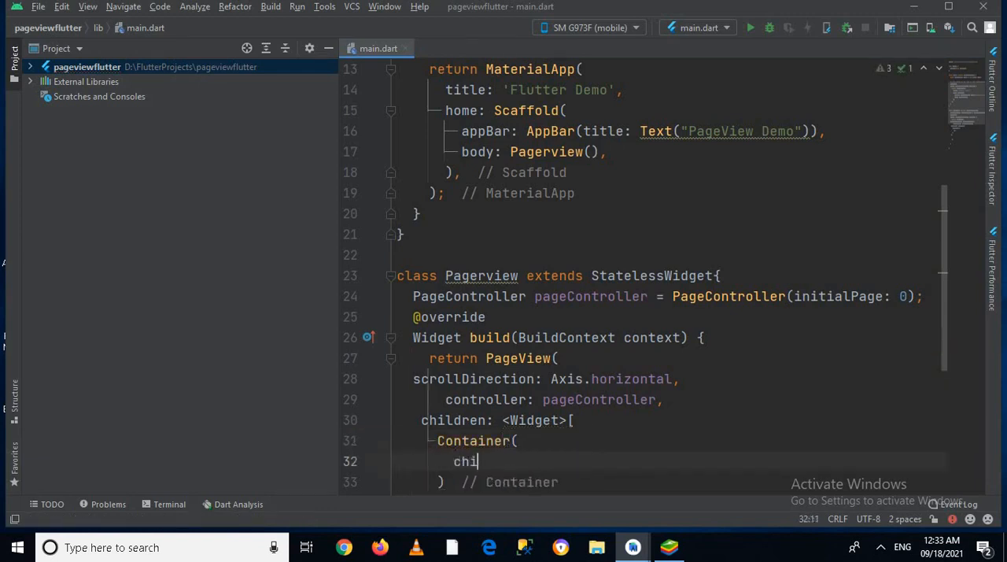
{"action": "type", "text": "ld:"}
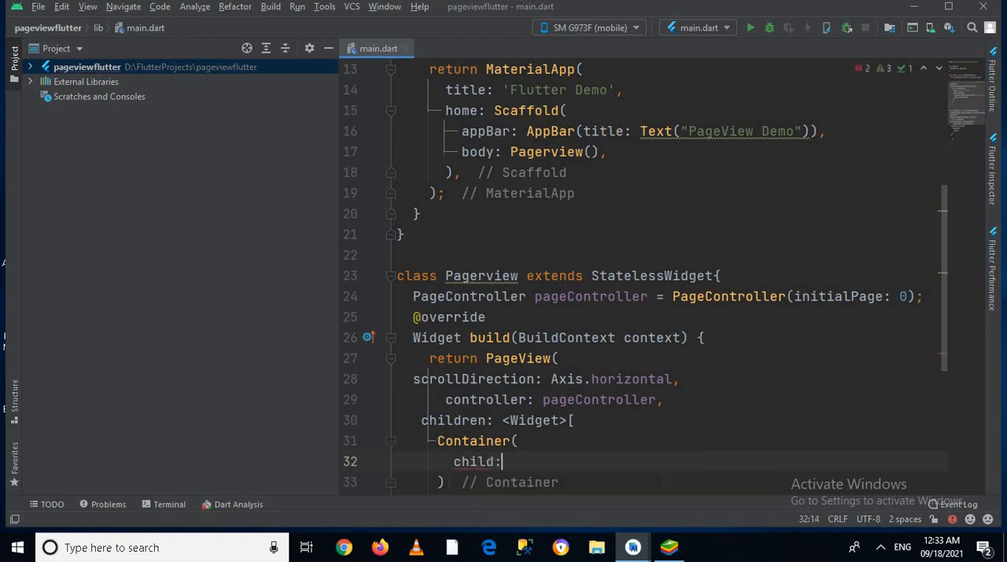
{"action": "type", "text": "C"}
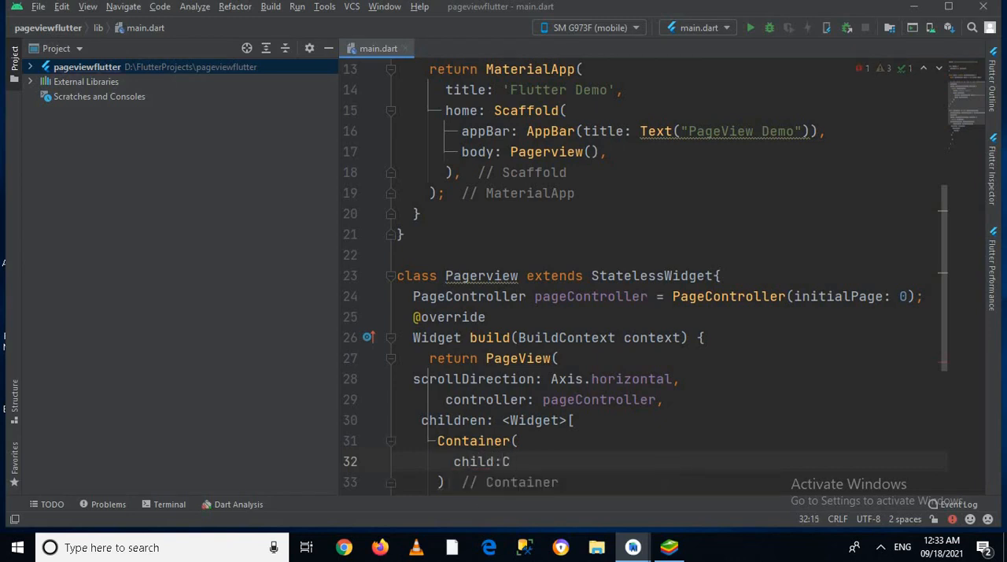
{"action": "type", "text": "enter("}
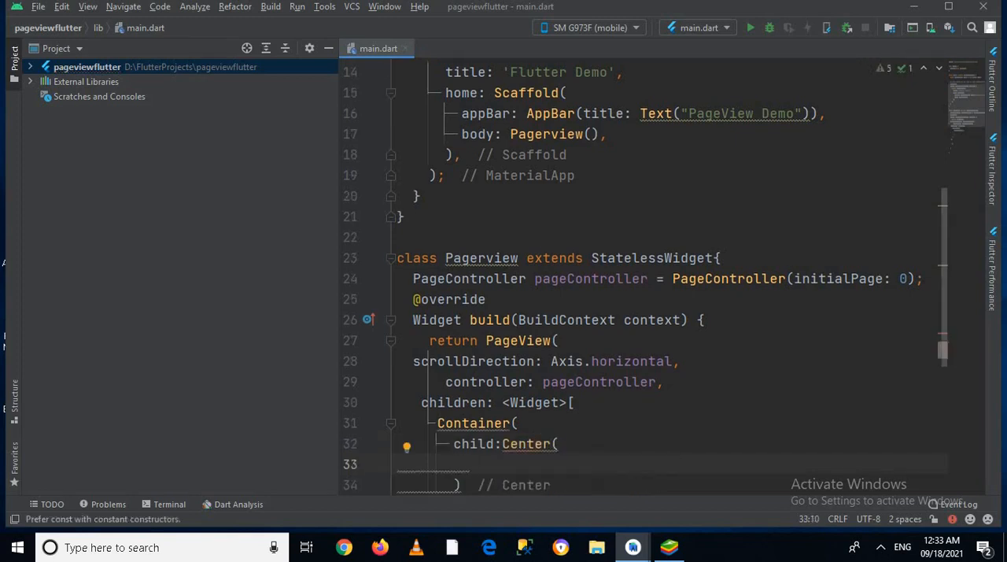
Give the Center a Text child reading "This is The First Page".
{"action": "type", "text": "Text("}
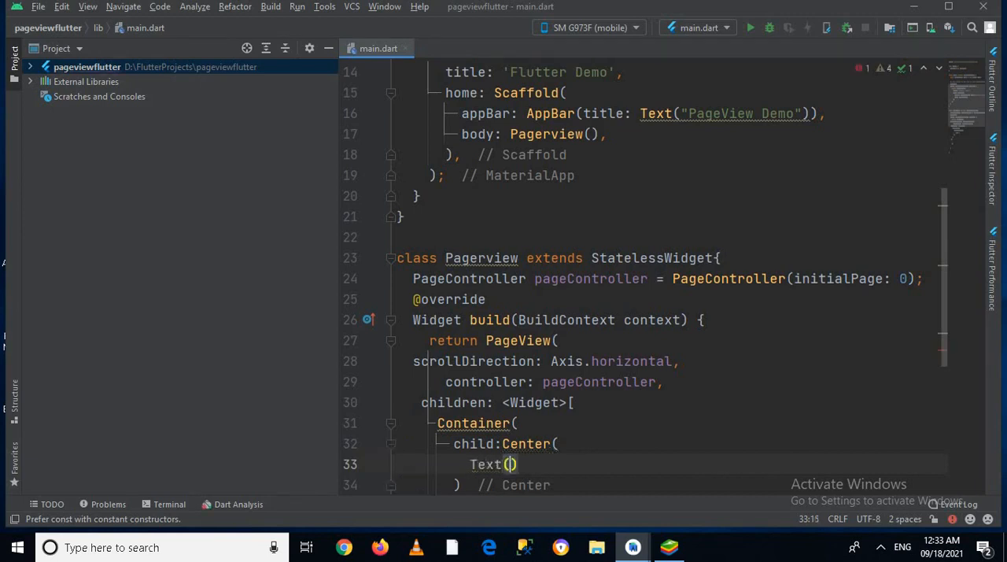
{"action": "type", "text": "\"\""}
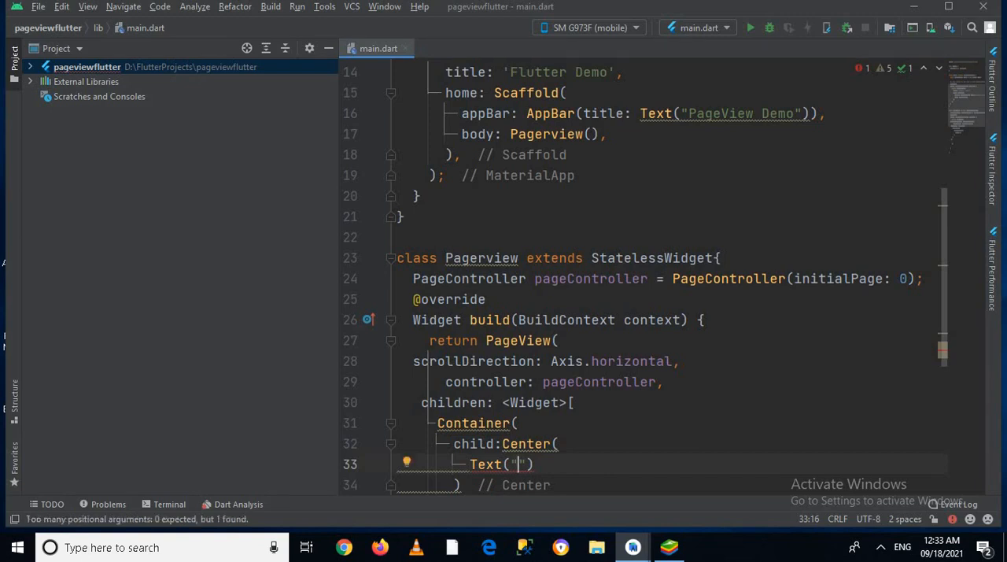
{"action": "type", "text": "This is"}
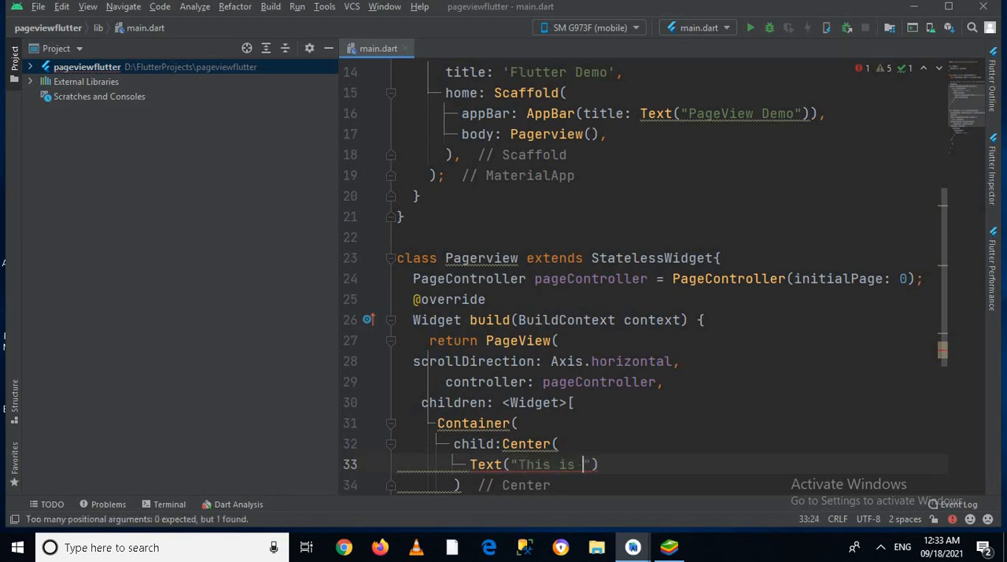
{"action": "type", "text": "The First Pa"}
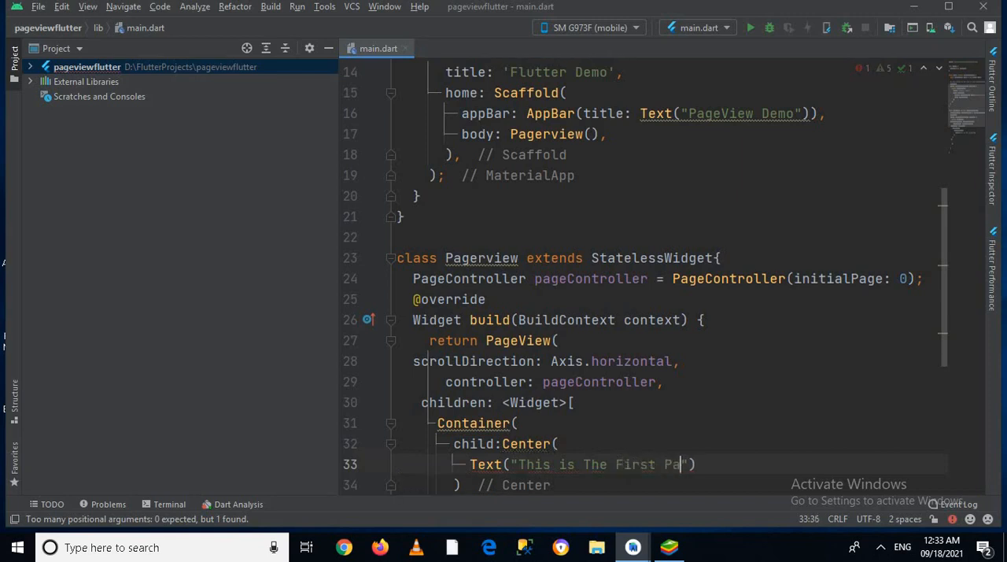
{"action": "type", "text": "ge"}
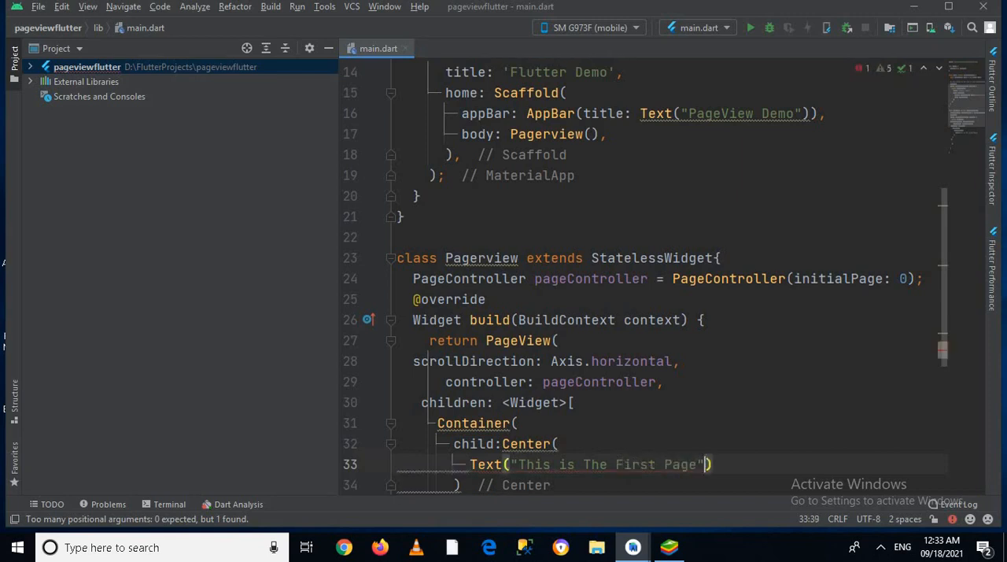
{"action": "type", "text": ","}
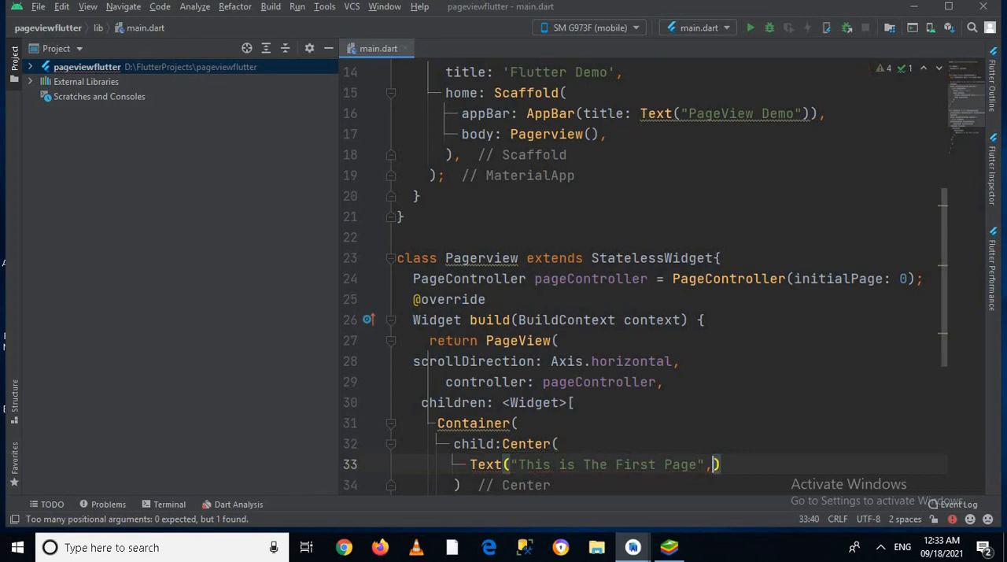
{"action": "type", "text": "st"}
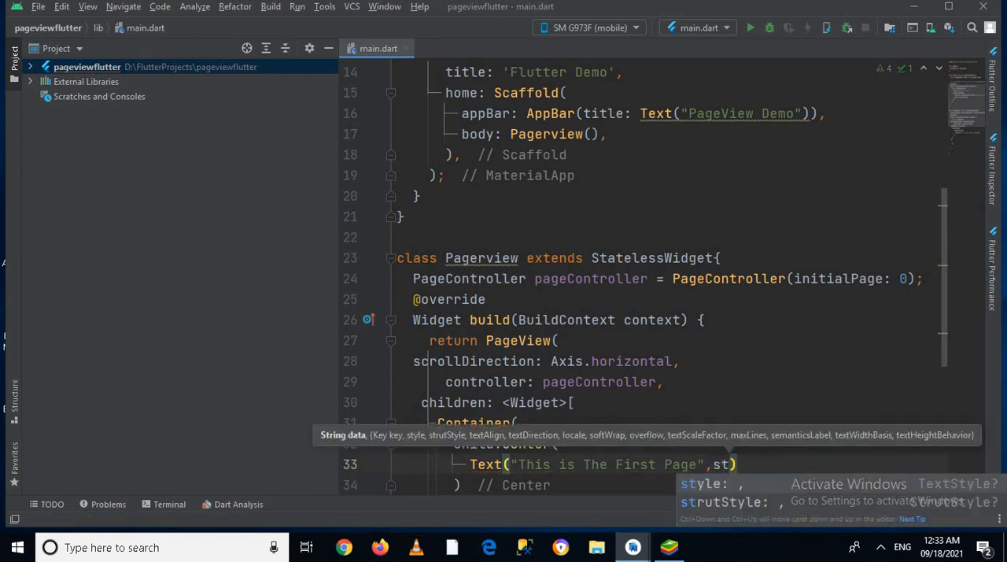
Style the Text with TextStyle(fontSize: 18).
{"action": "type", "text": "style: T,"}
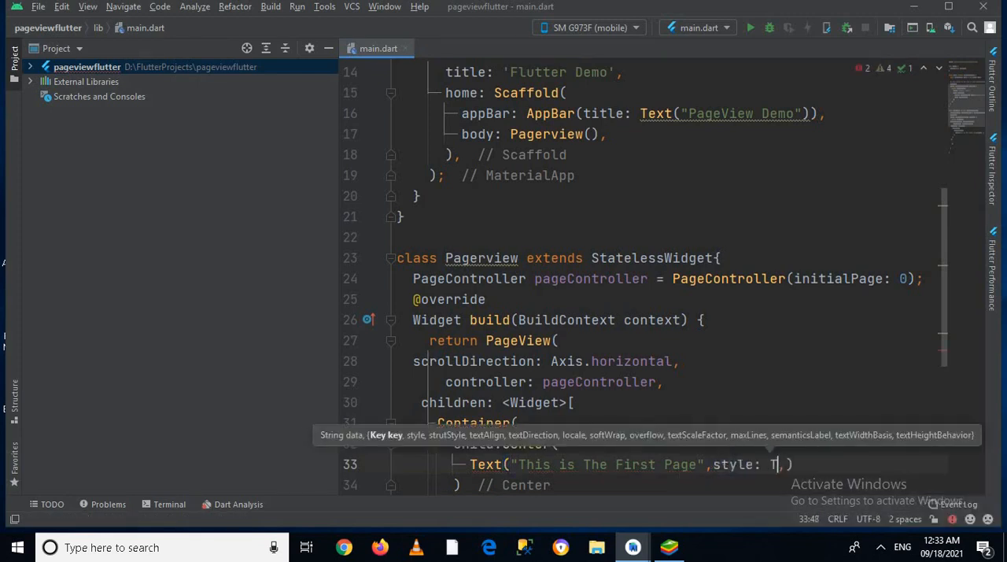
{"action": "type", "text": "extStyle(f"}
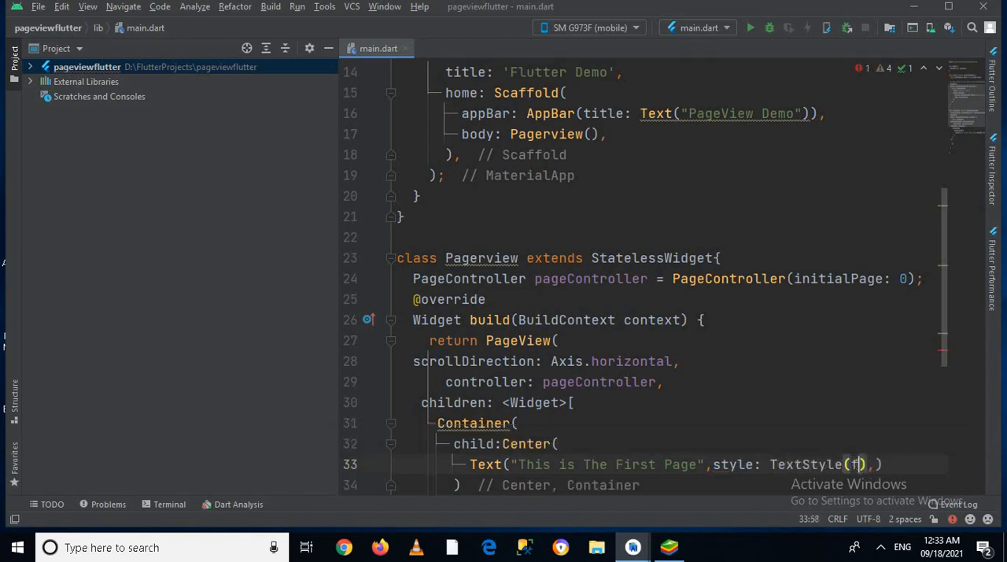
{"action": "type", "text": "ont"}
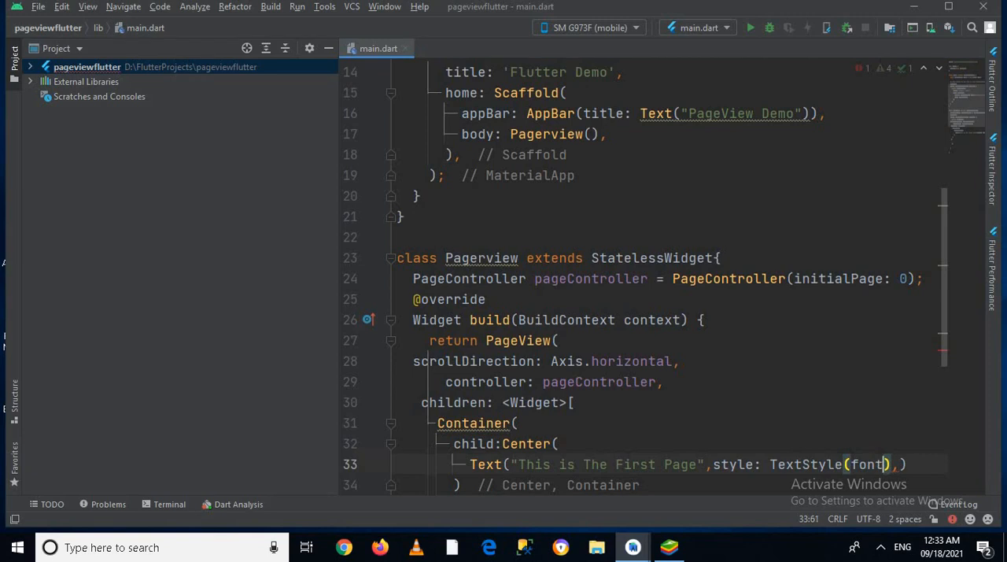
{"action": "type", "text": "iz"}
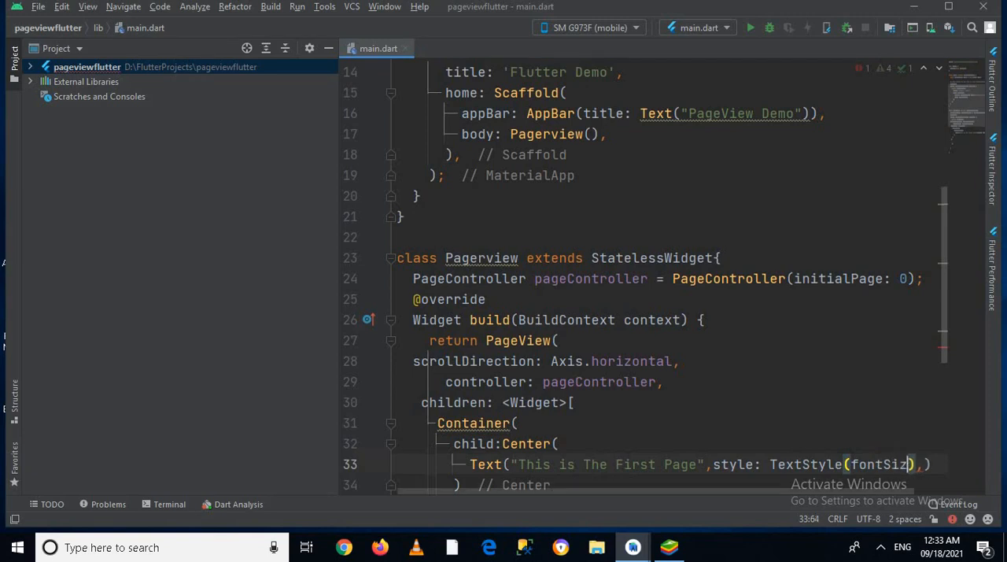
{"action": "type", "text": "e:"}
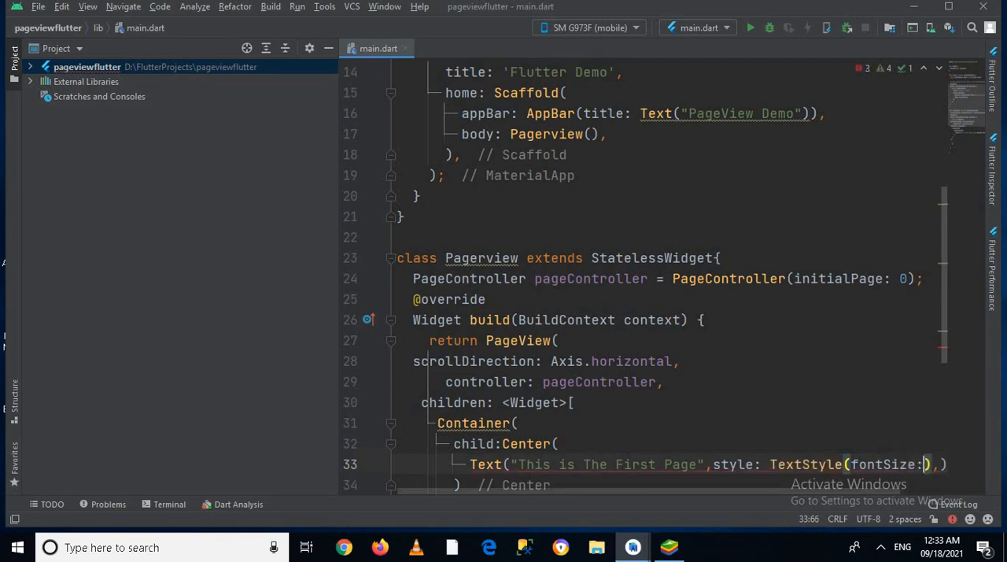
{"action": "type", "text": "18"}
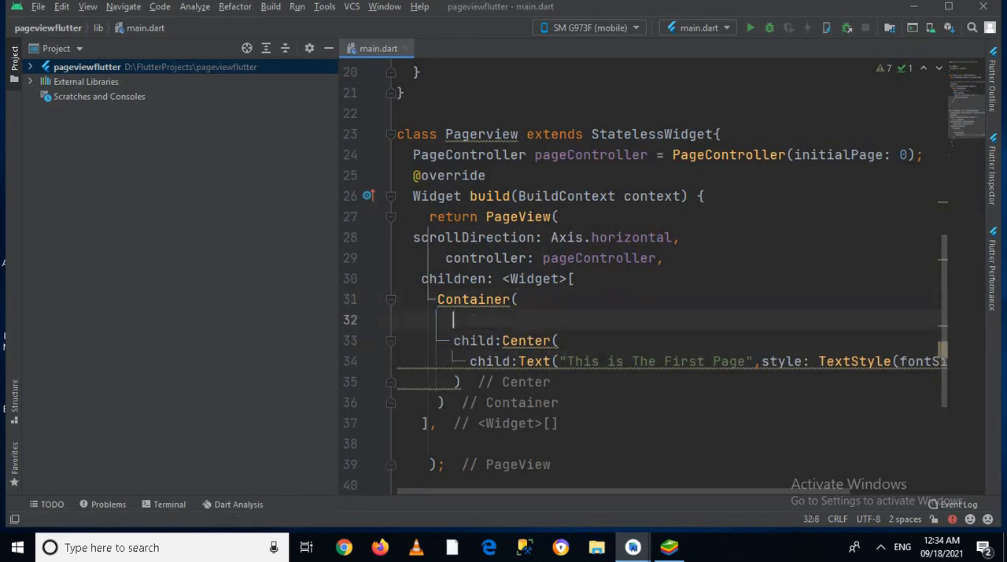
Set the first Container's color: Colors.blue and select its block for duplication.
{"action": "type", "text": "color: ,"}
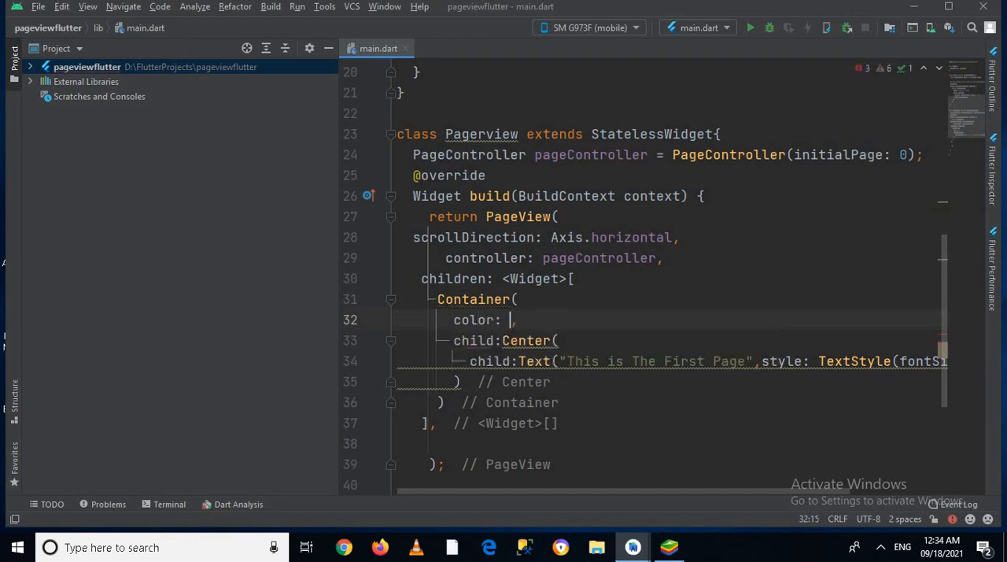
{"action": "type", "text": "Col"}
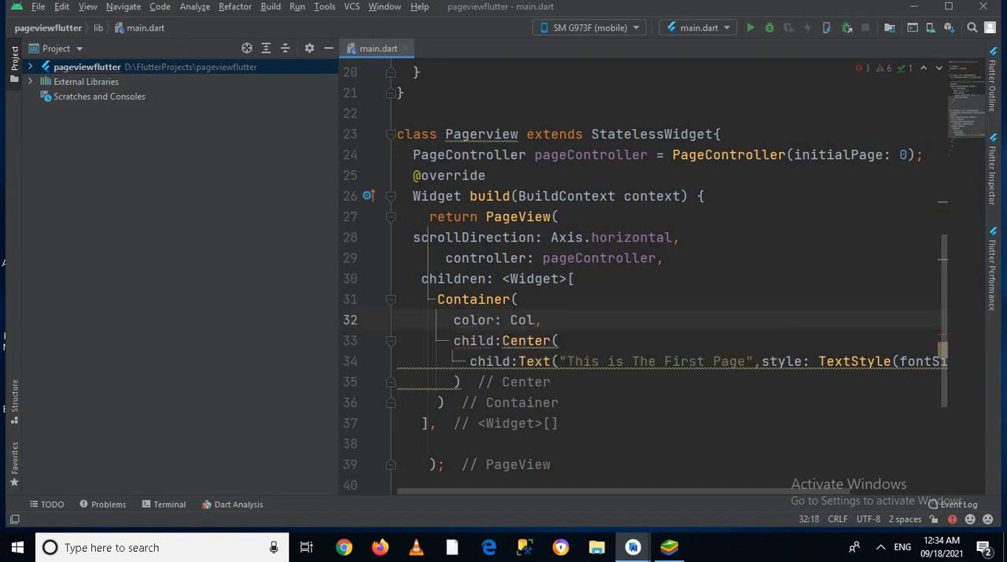
{"action": "type", "text": "ors"}
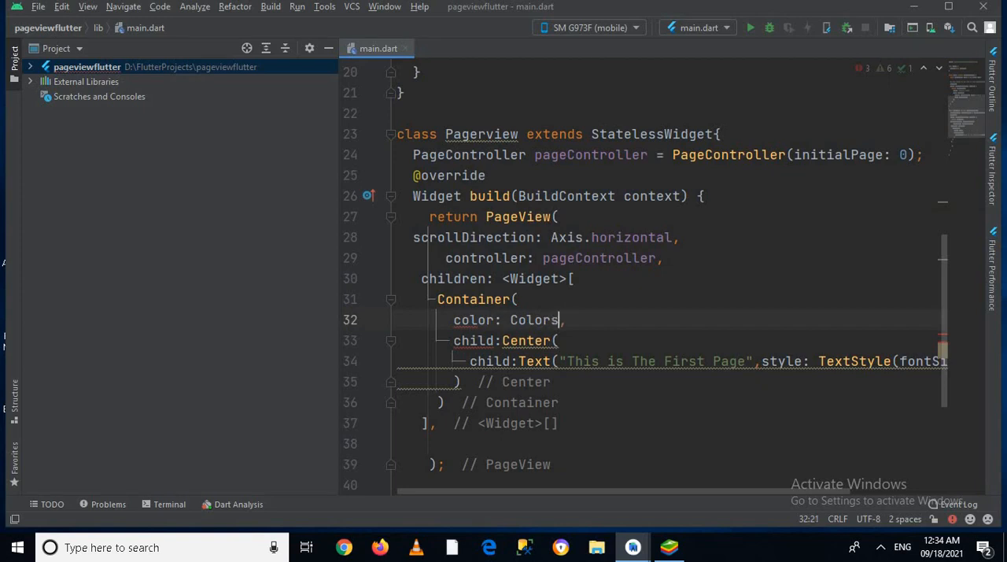
{"action": "type", "text": "."}
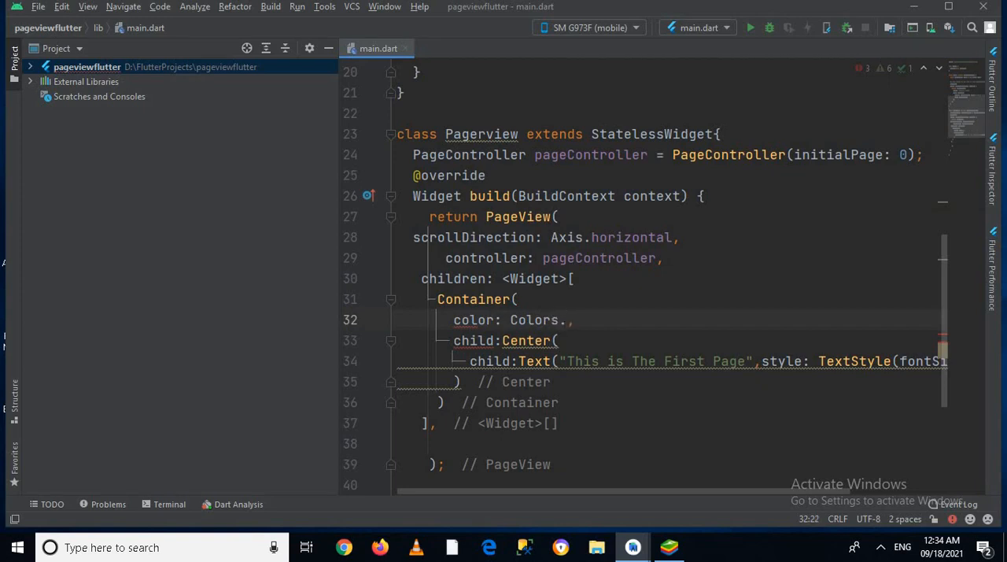
{"action": "type", "text": "b"}
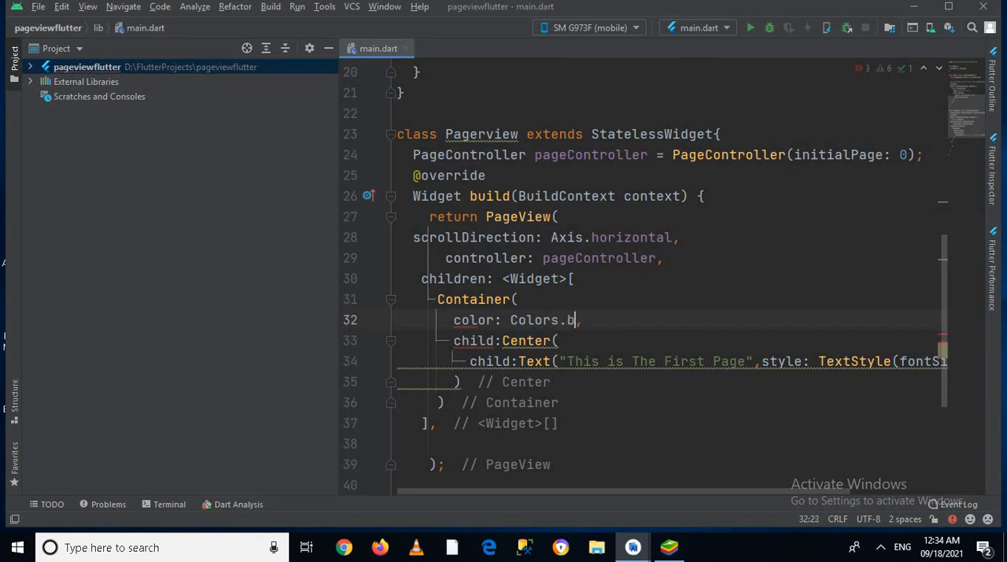
{"action": "type", "text": "lue"}
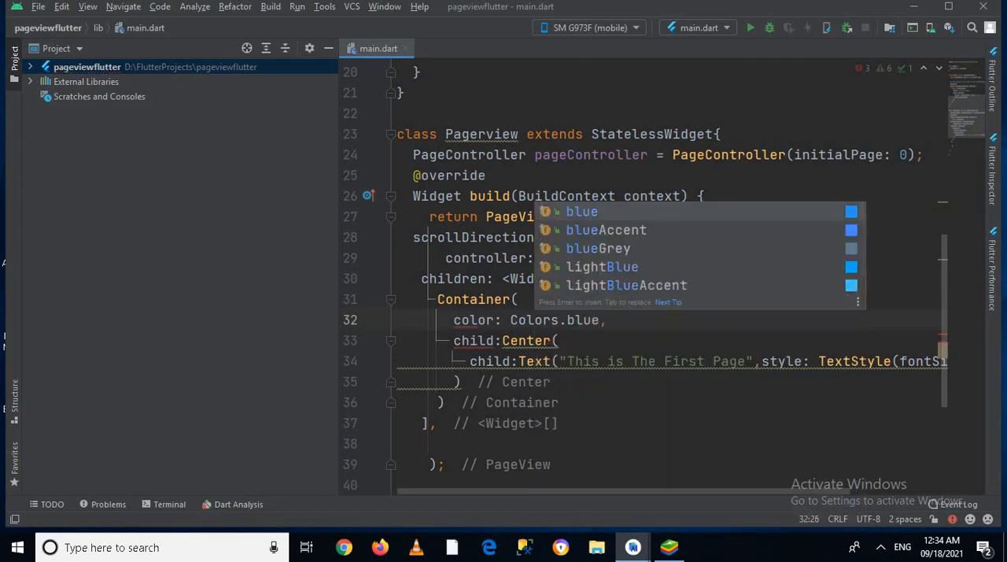
{"action": "key", "text": "Enter"}
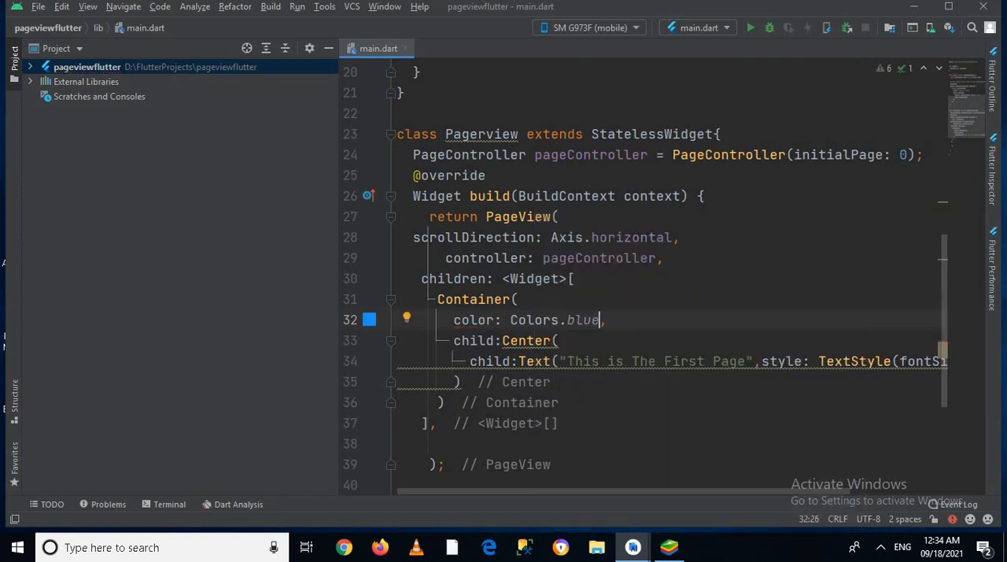
{"action": "left_click_drag", "start_coordinate": [438, 299], "coordinate": [464, 381]}
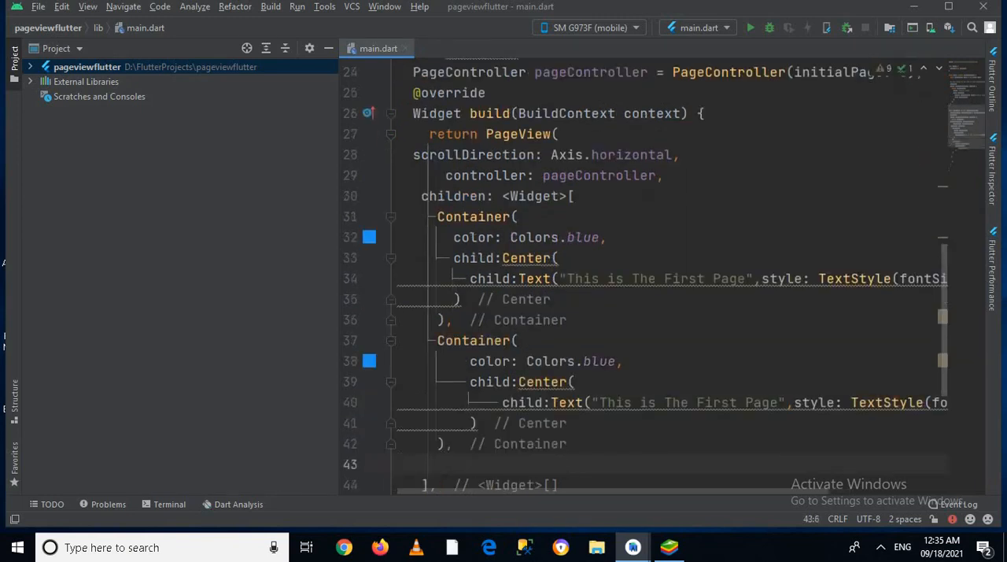
Relabel the third page "Third Page" with Colors.red and fix the second page's colour to amber.
{"action": "scroll", "scroll_direction": "down", "scroll_amount": 3}
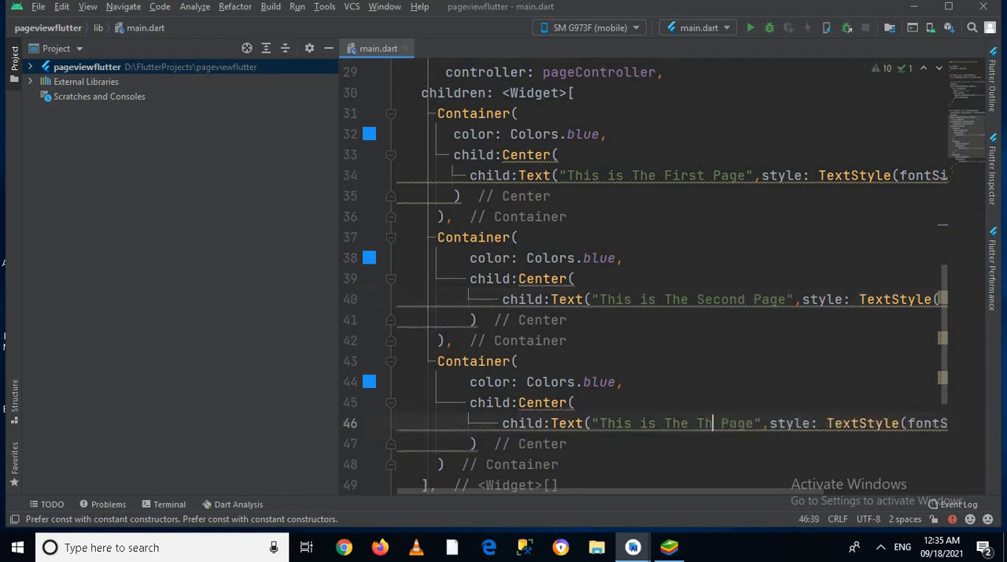
{"action": "type", "text": "ird"}
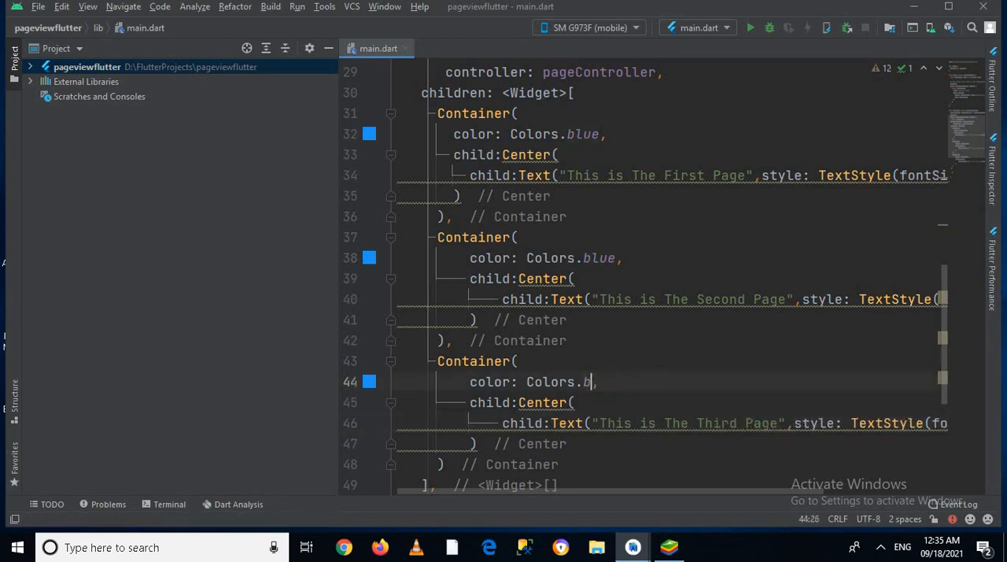
{"action": "type", "text": "re"}
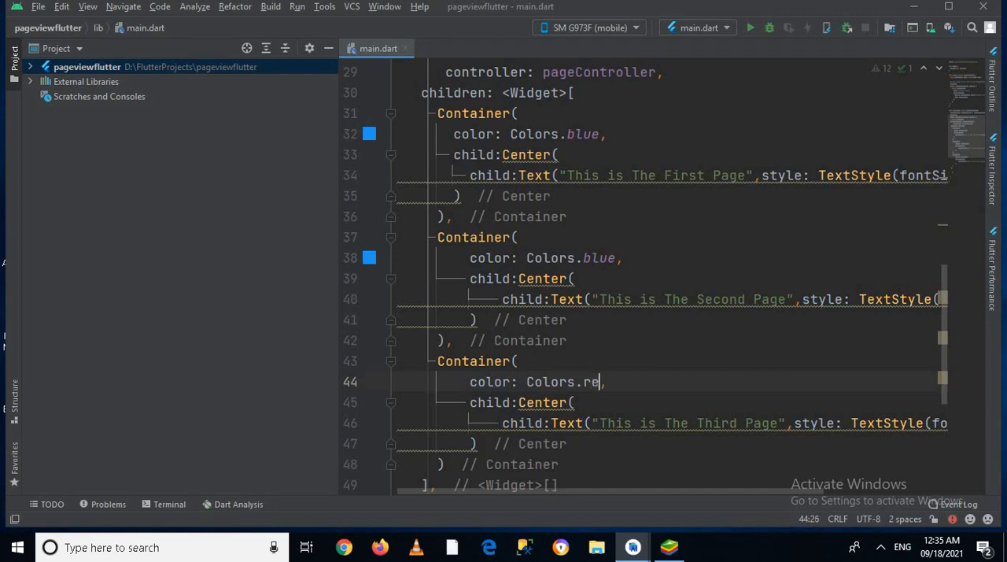
{"action": "type", "text": "d"}
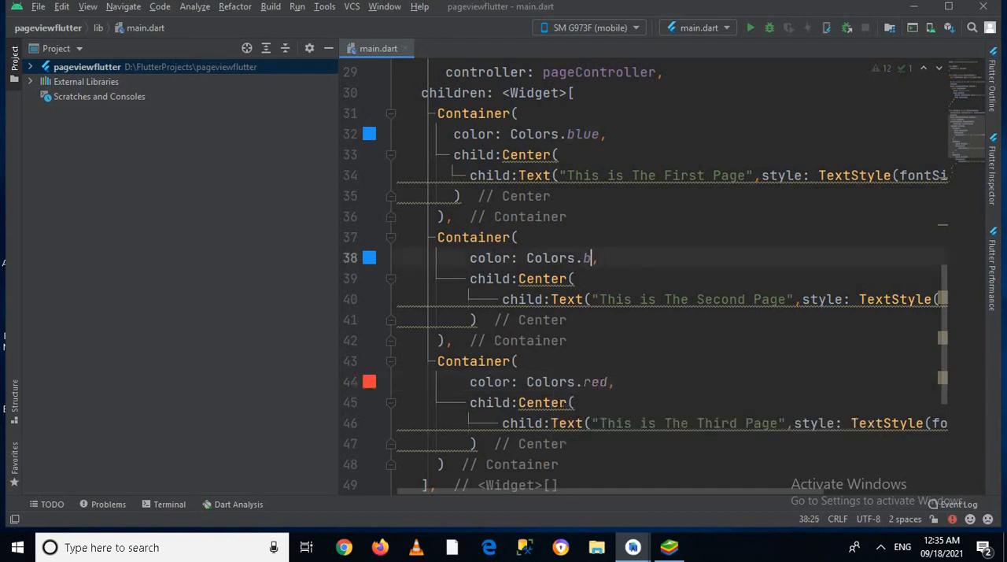
{"action": "key", "text": "Backspace"}
{"action": "type", "text": "amber"}
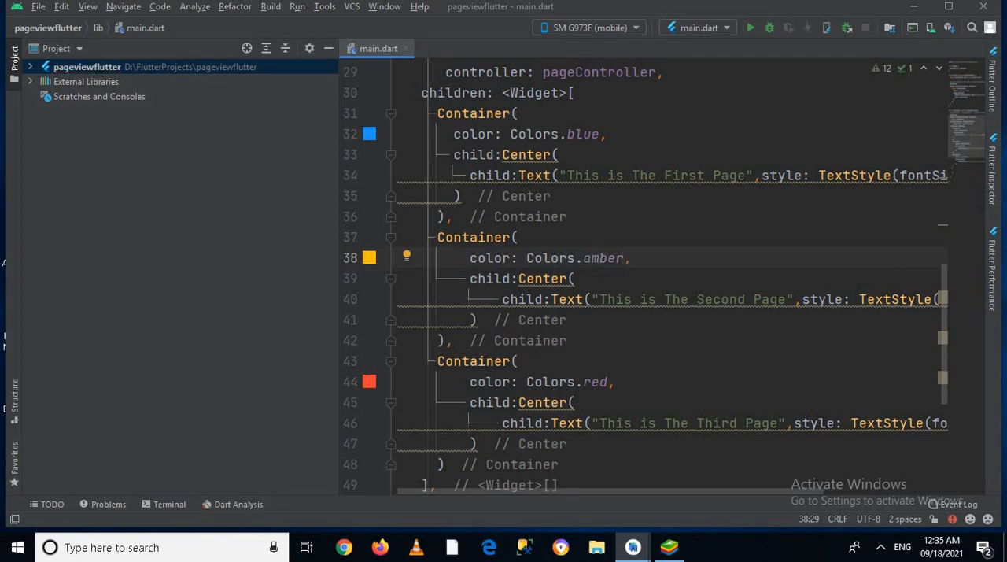
{"action": "scroll", "scroll_direction": "down", "scroll_amount": 3}
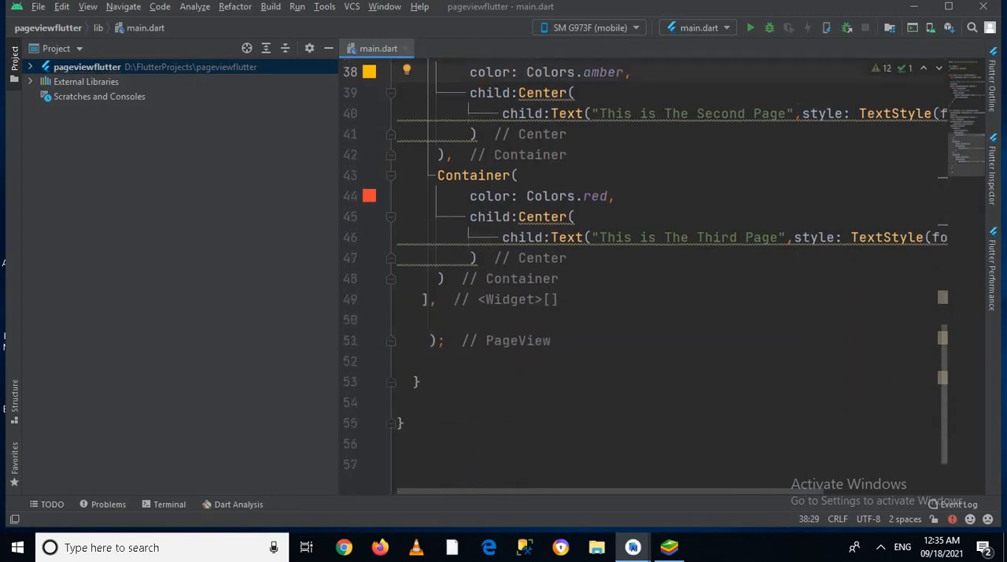
{"action": "scroll", "scroll_direction": "up", "scroll_amount": 3}
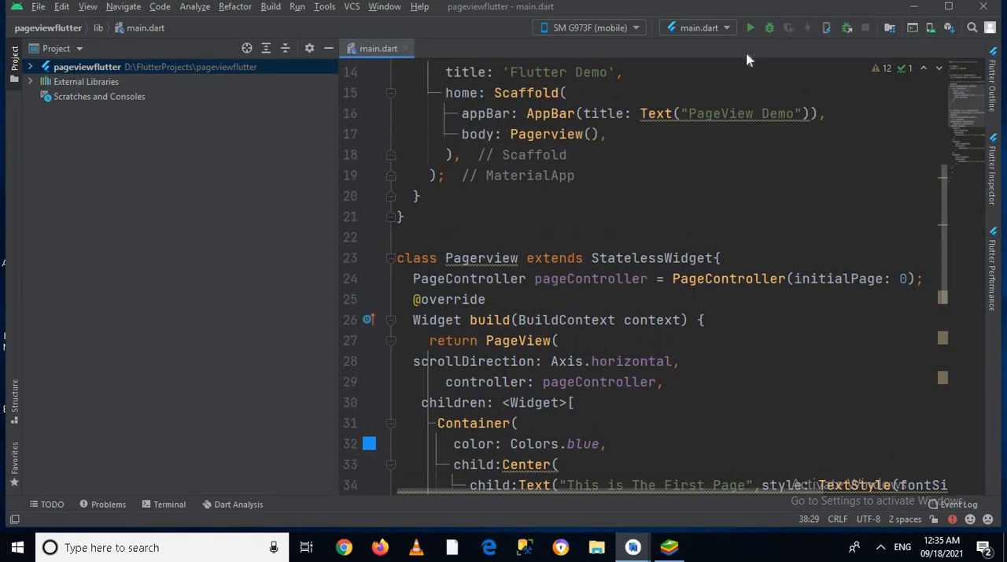
Run the app and view the blue first page in the BlueStacks emulator.
{"action": "left_click", "coordinate": [749, 28]}
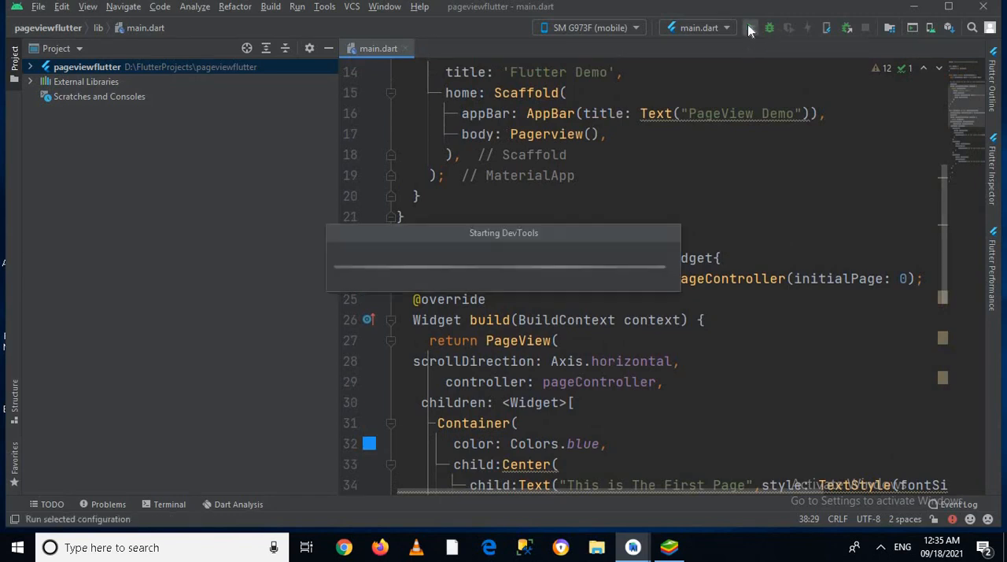
{"action": "left_click", "coordinate": [751, 29]}
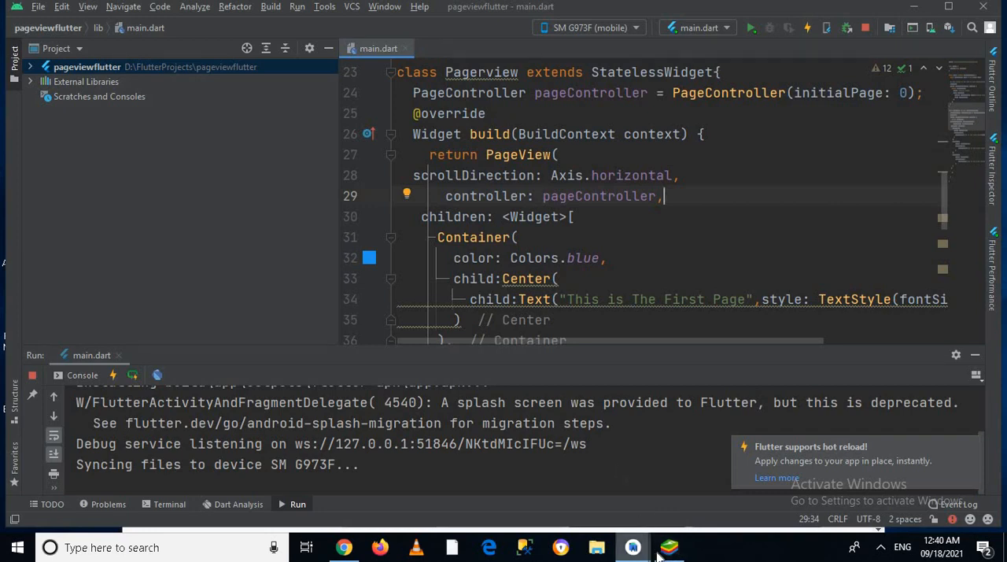
{"action": "left_click", "coordinate": [667, 547]}
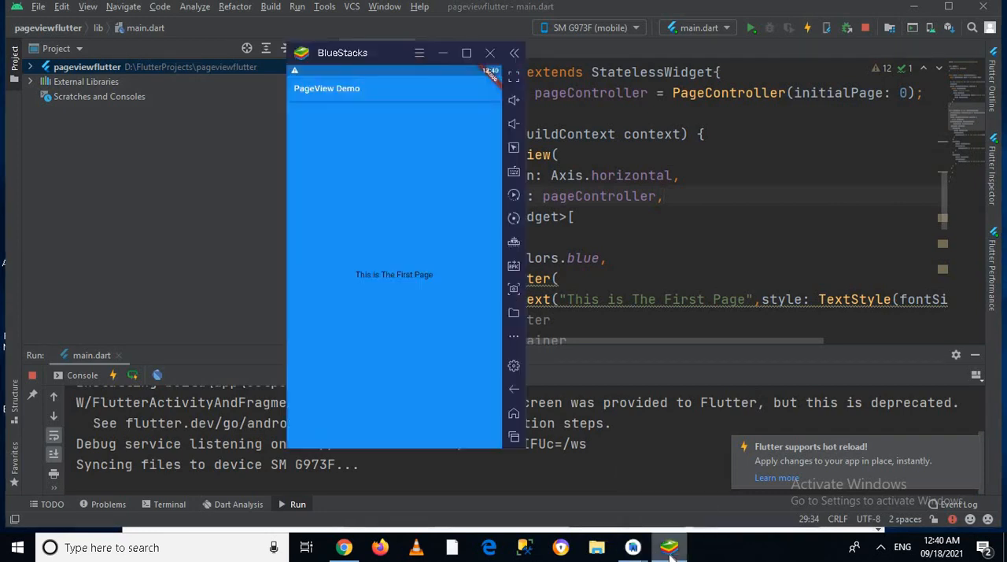
{"action": "mouse_move", "coordinate": [513, 402]}
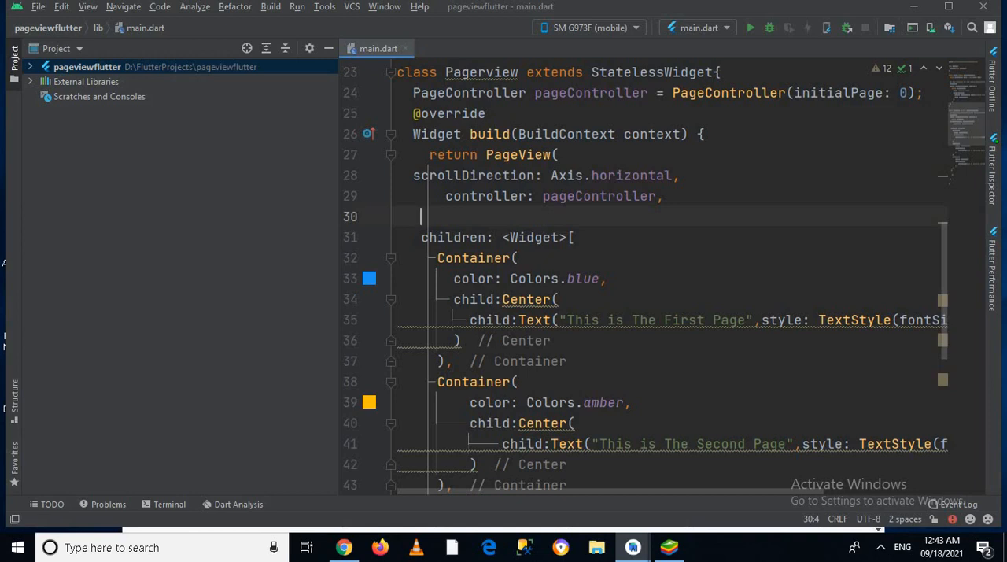
Add onPageChanged: (index){ print("The page index is $index"); } to the PageView.
{"action": "type", "text": "onPageChanged: ,"}
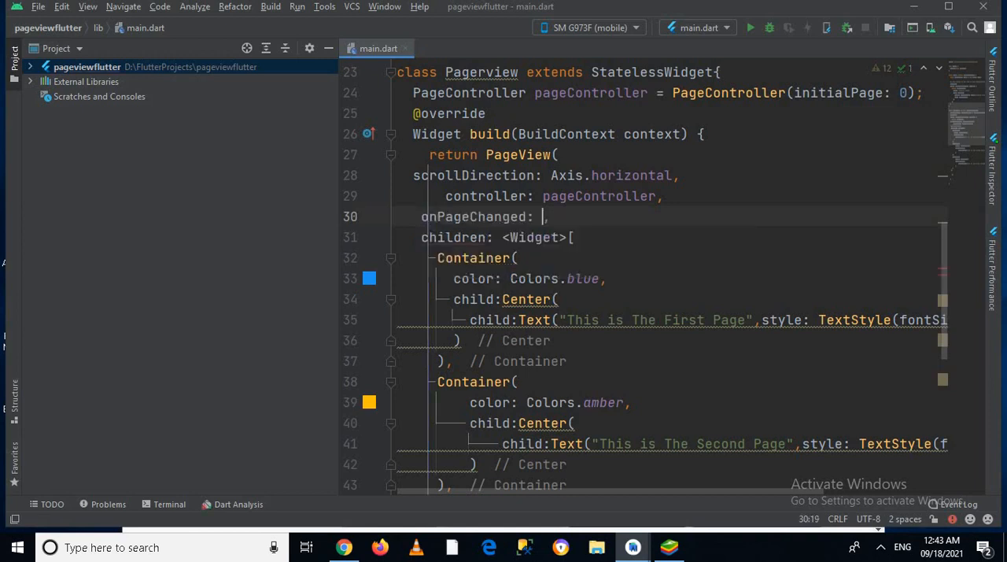
{"action": "type", "text": "()"}
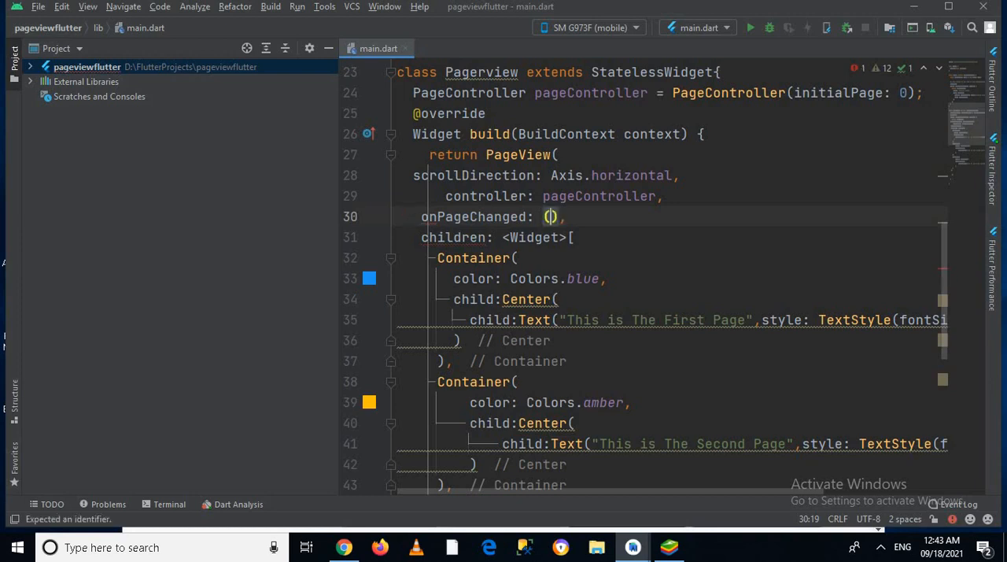
{"action": "type", "text": "in"}
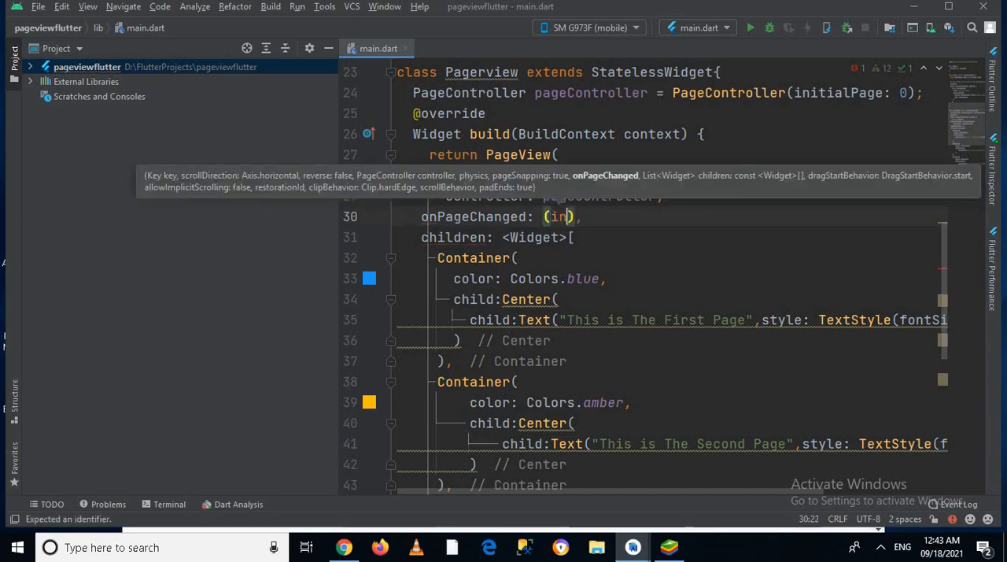
{"action": "type", "text": "dex"}
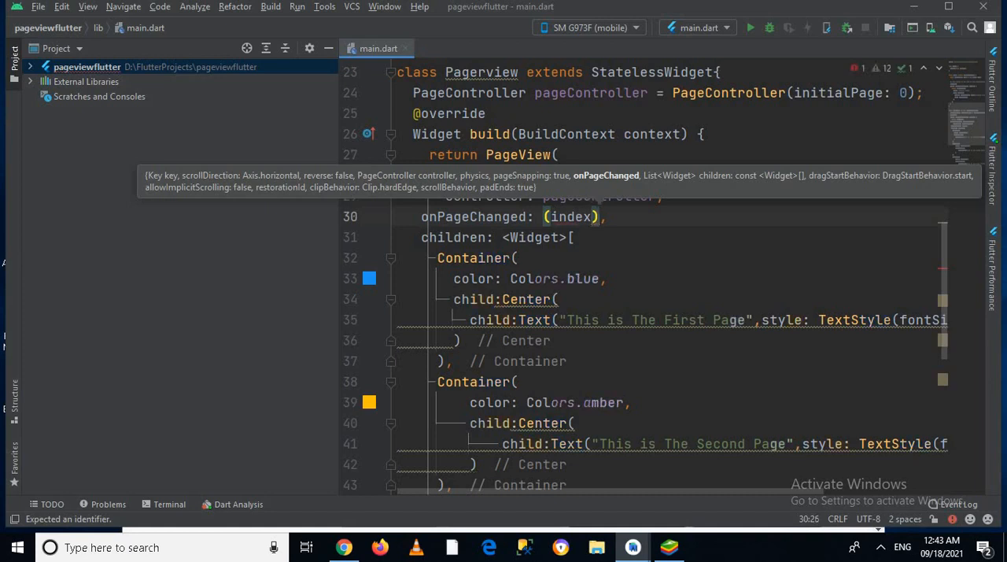
{"action": "type", "text": "{"}
{"action": "type", "text": "print(\"Ths"}
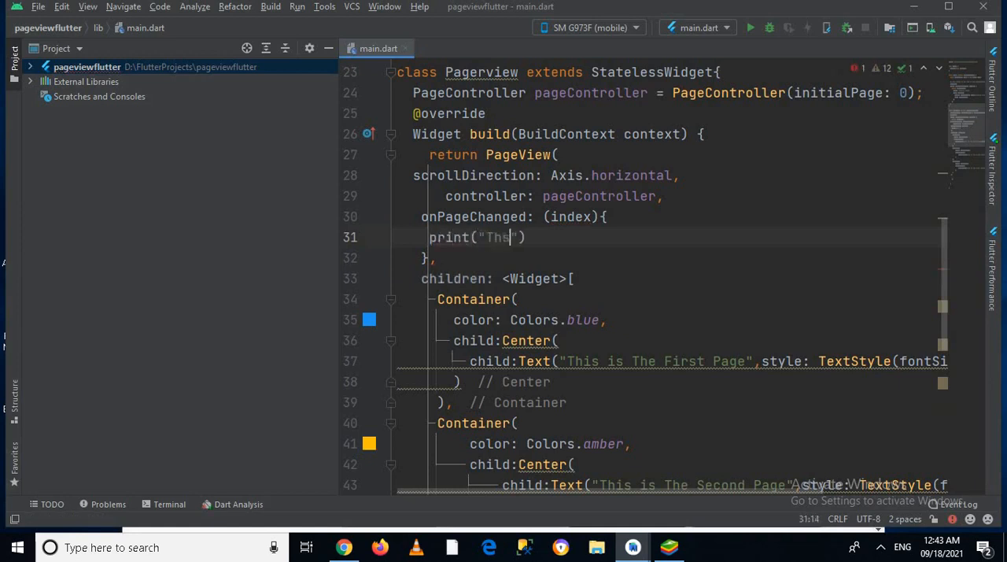
{"action": "type", "text": "e"}
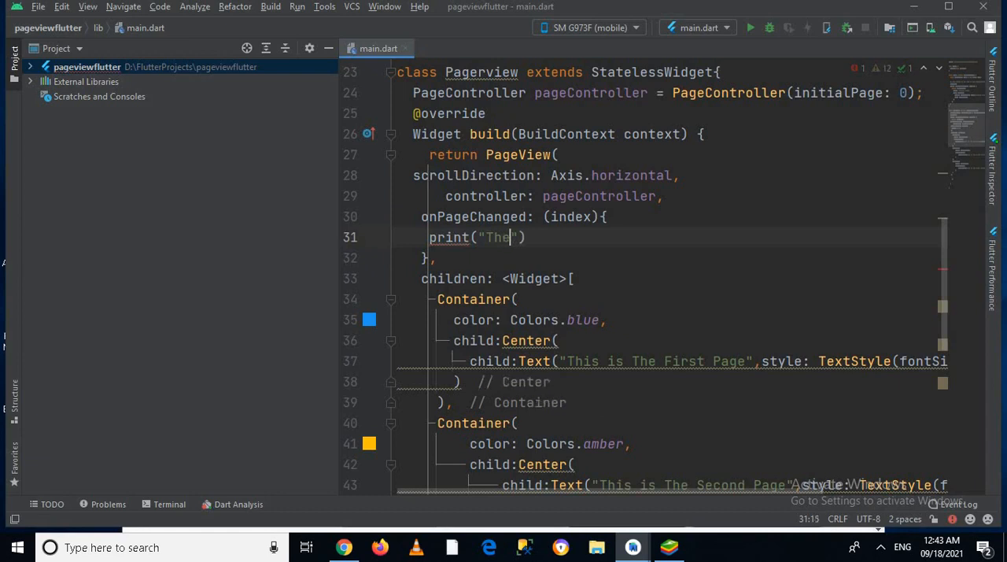
{"action": "type", "text": "page index is"}
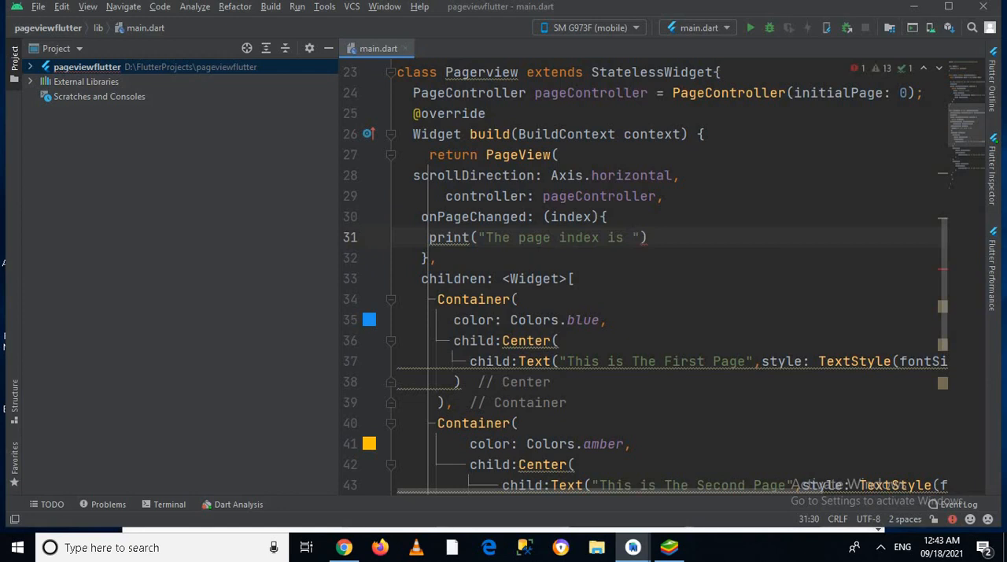
{"action": "type", "text": "$"}
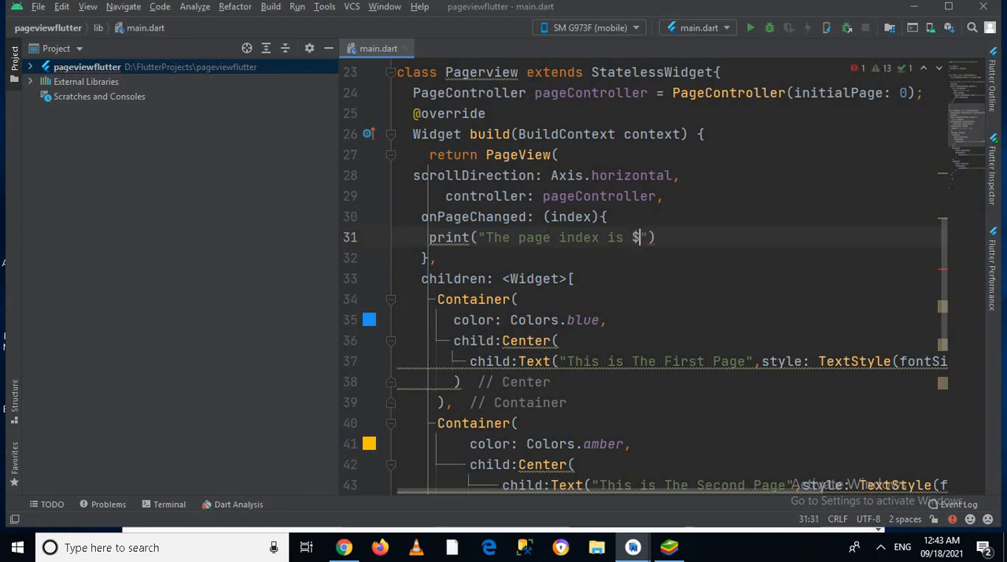
{"action": "type", "text": "index"}
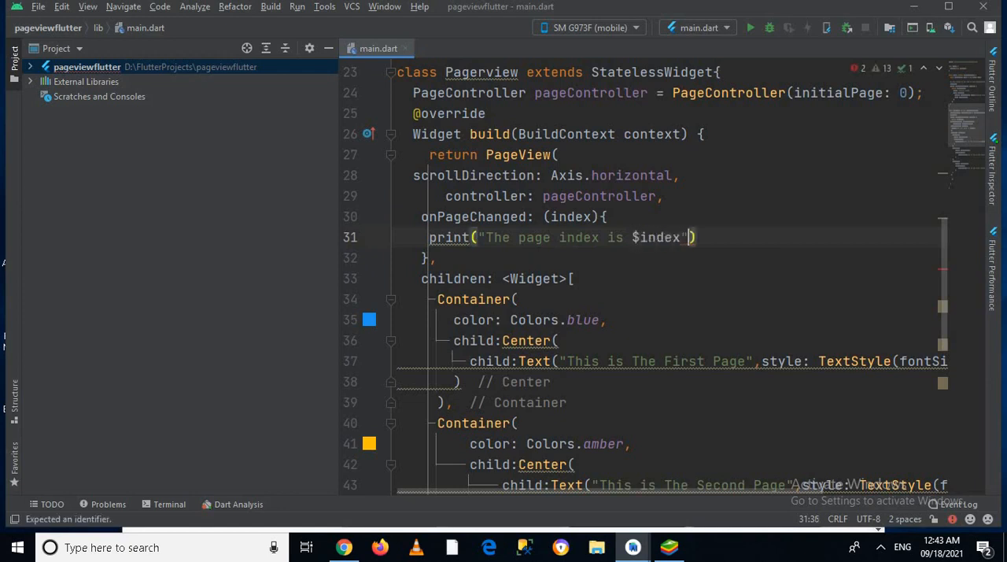
{"action": "type", "text": ";"}
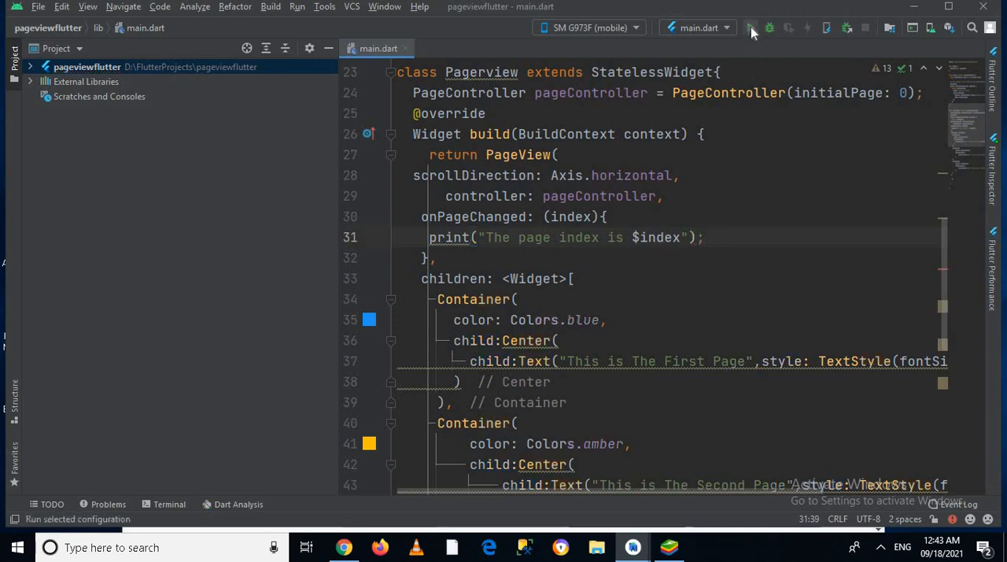
Relaunch the updated app on the emulator to test page-change logging.
{"action": "left_click", "coordinate": [749, 28]}
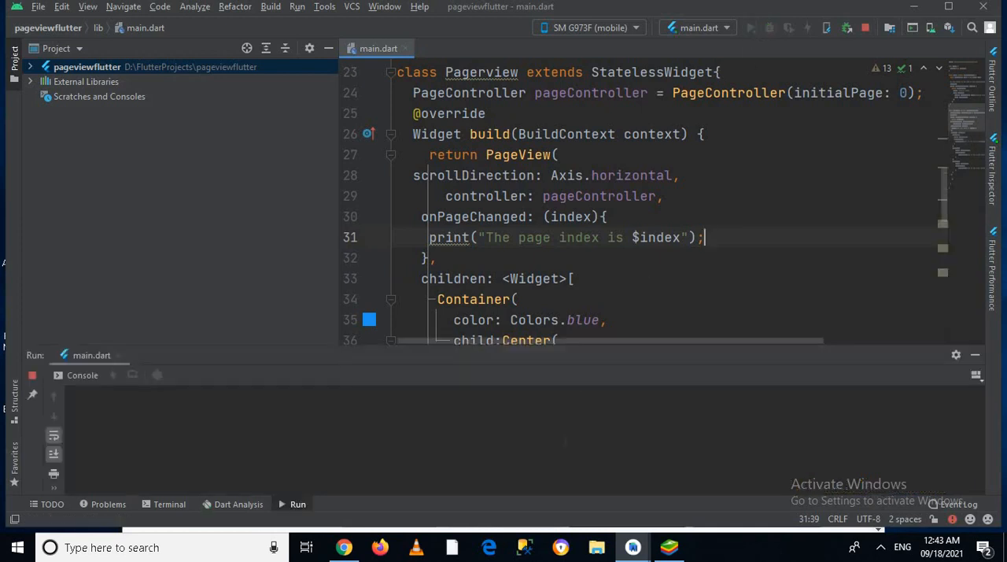
{"action": "left_click", "coordinate": [751, 28]}
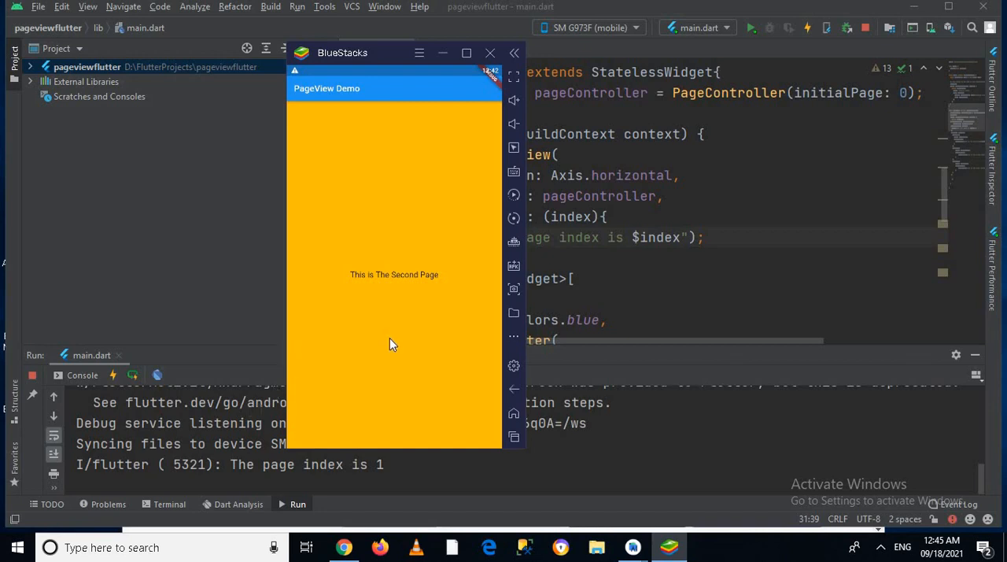
{"action": "mouse_move", "coordinate": [469, 337]}
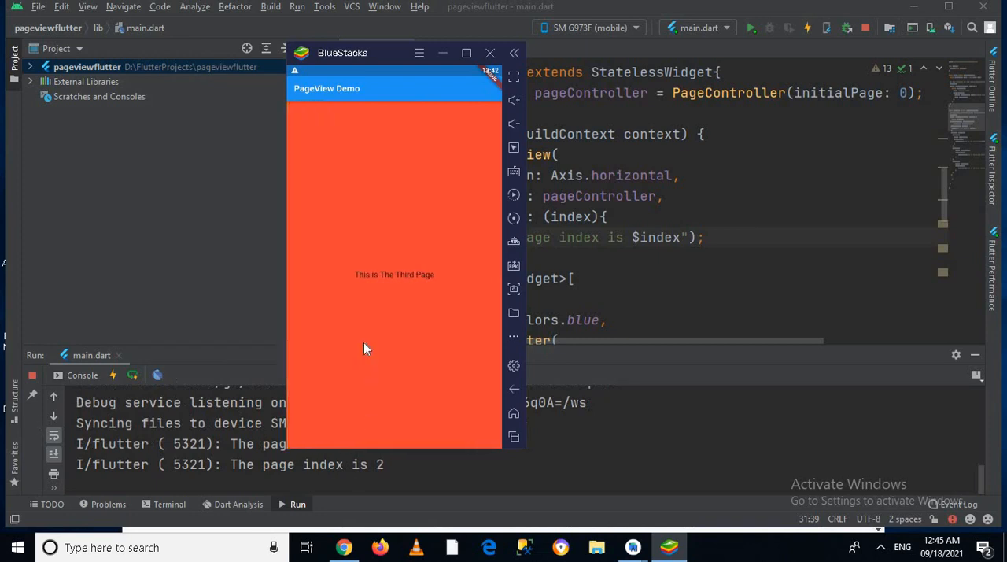
{"action": "mouse_move", "coordinate": [402, 375]}
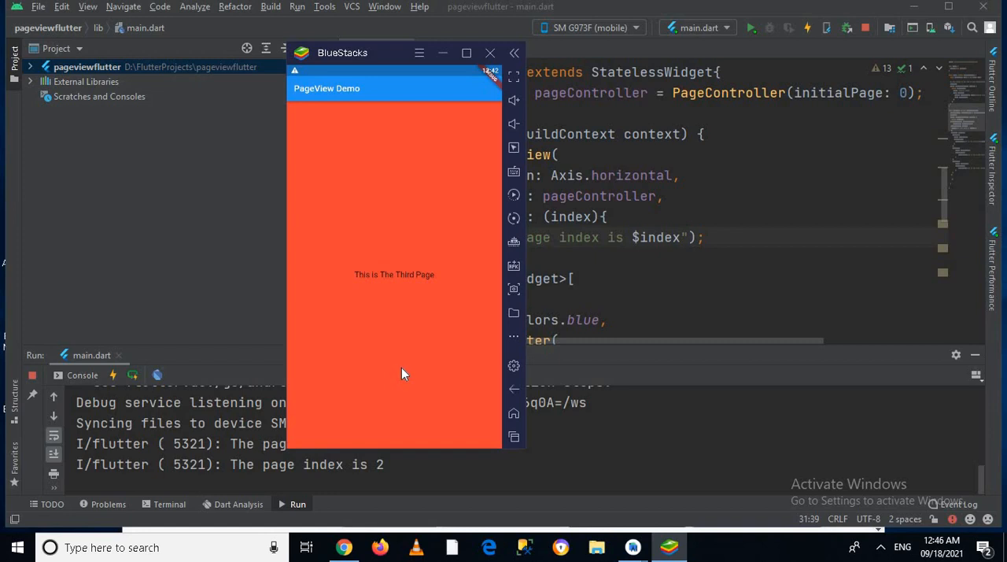
{"action": "mouse_move", "coordinate": [343, 366]}
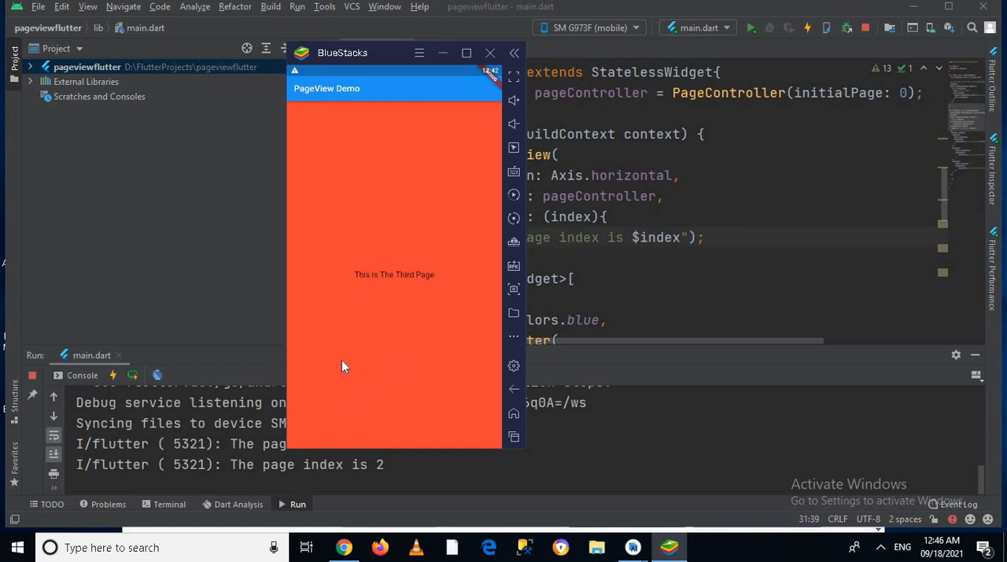